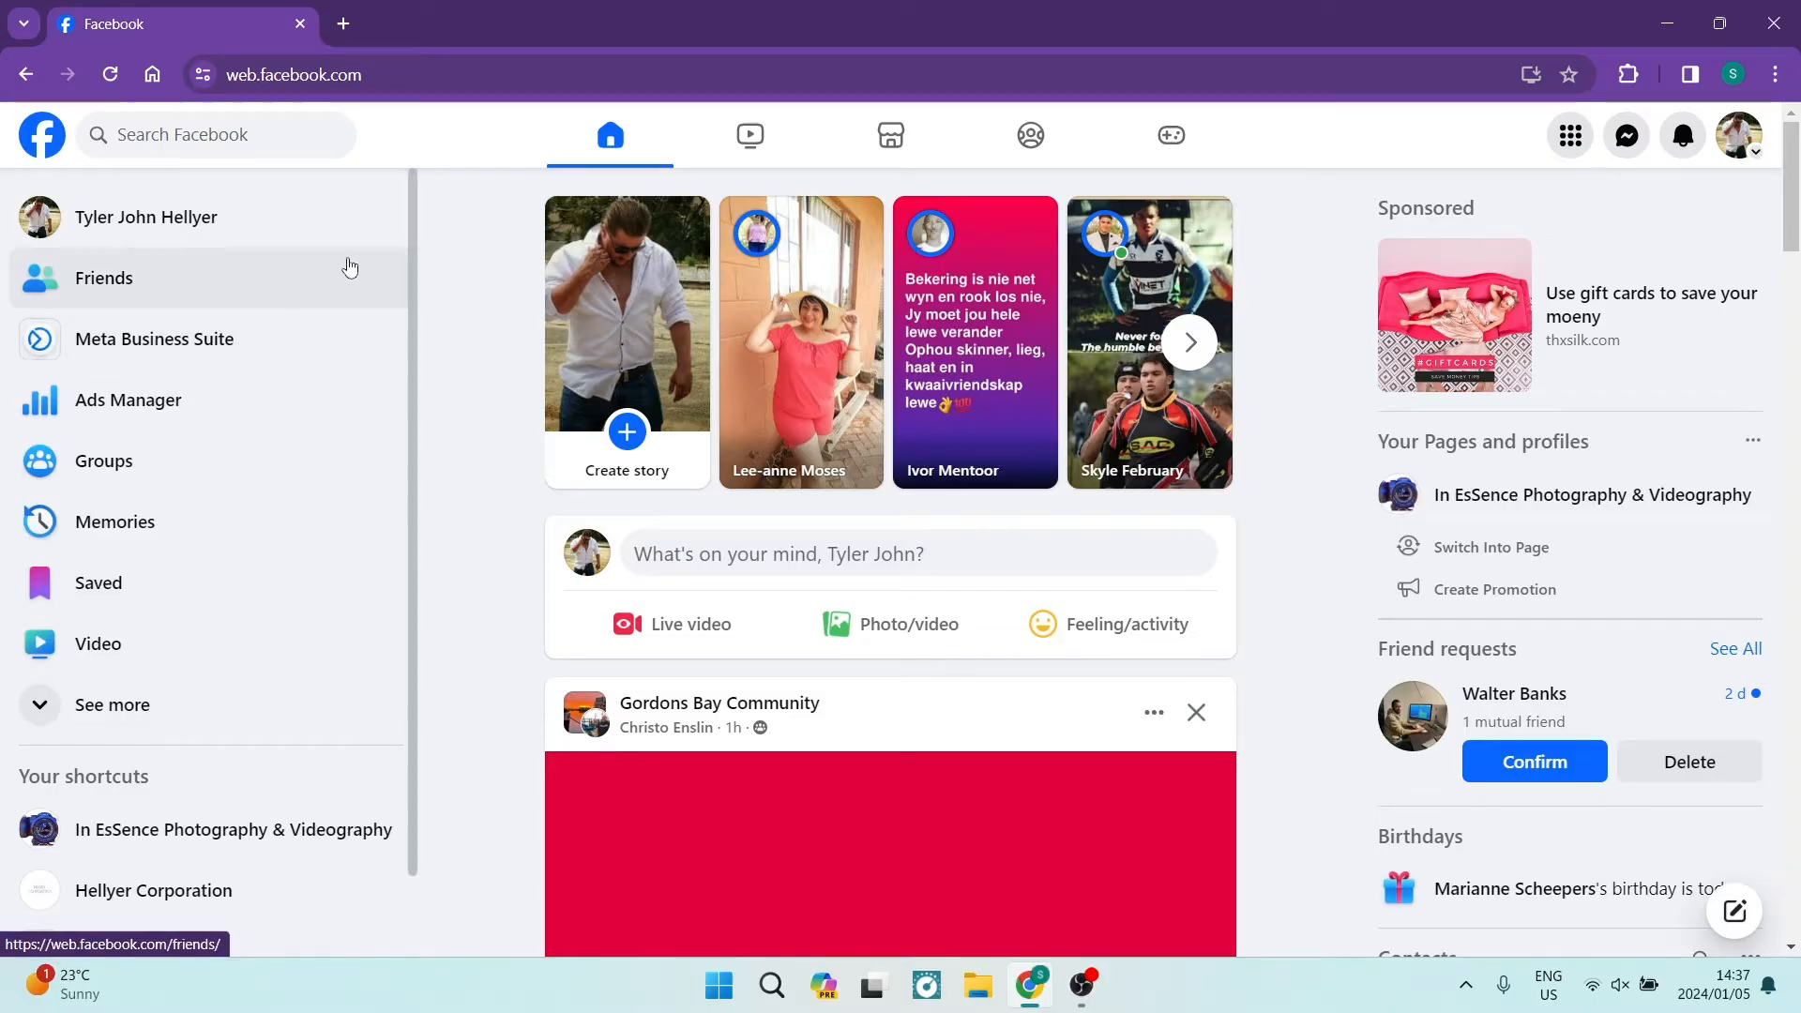
mouse_move(449, 249)
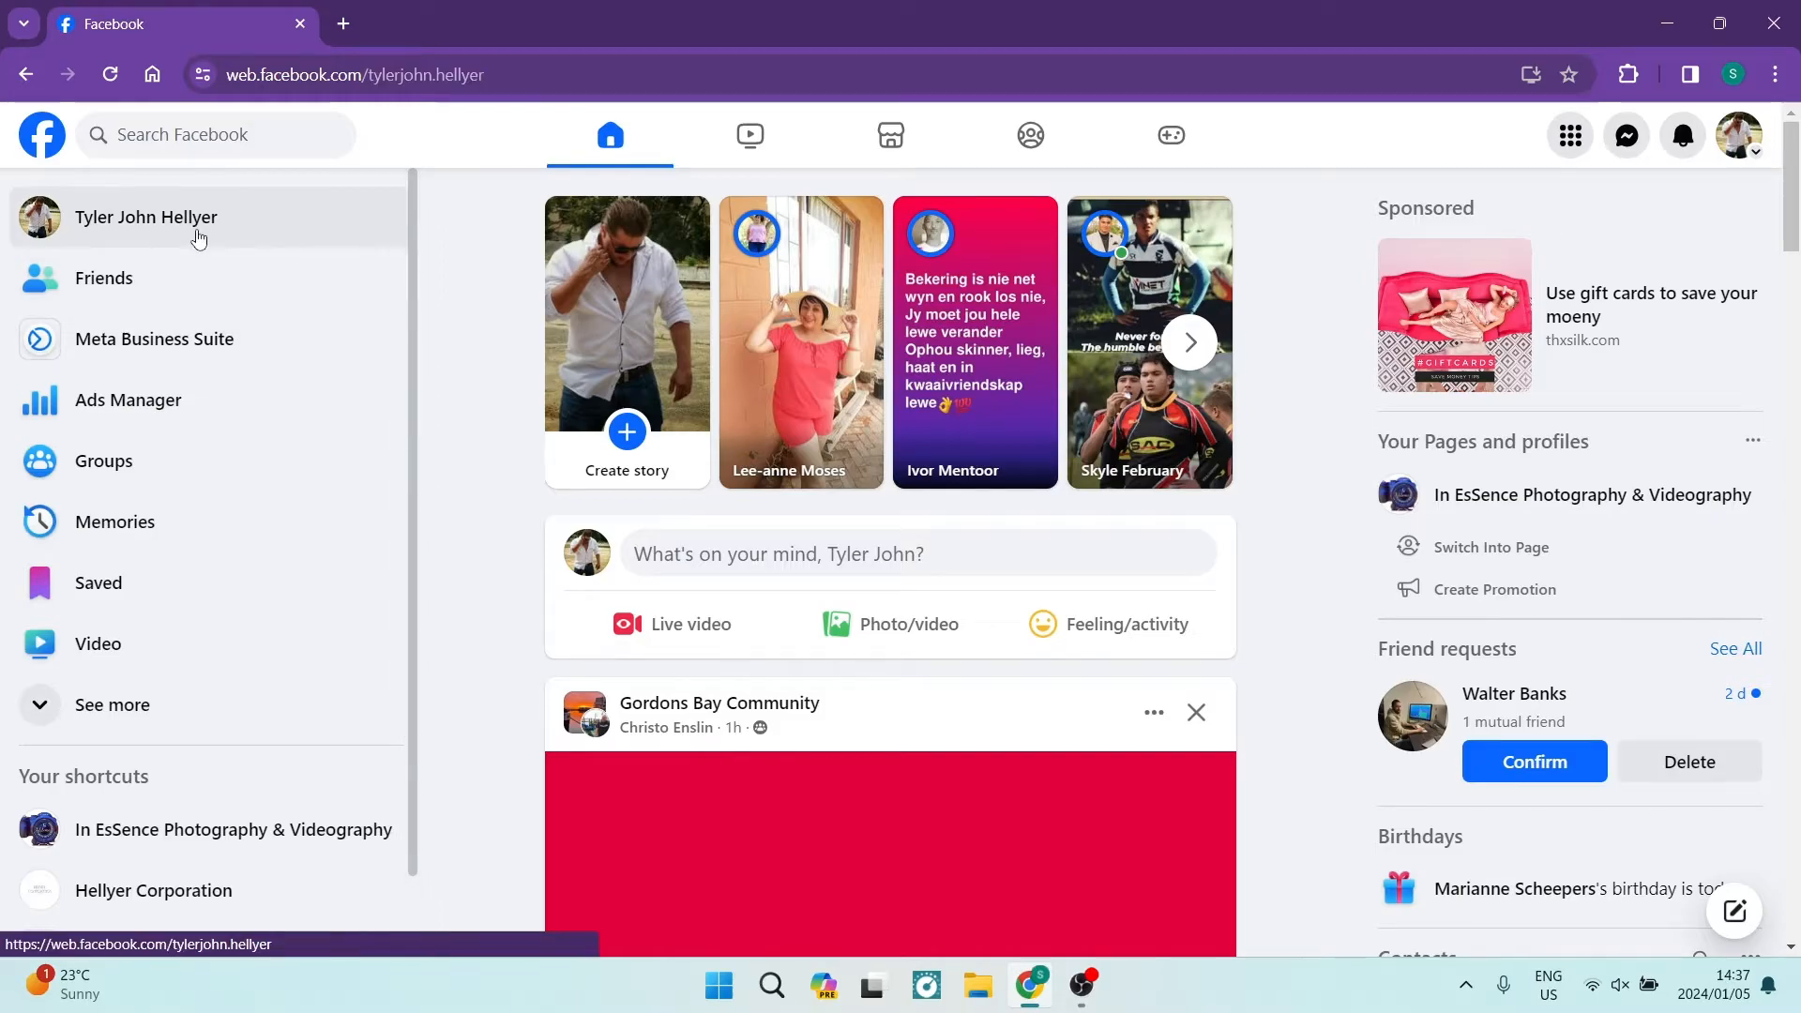
Go to the account's own profile page from the left sidebar of the news feed
click(147, 218)
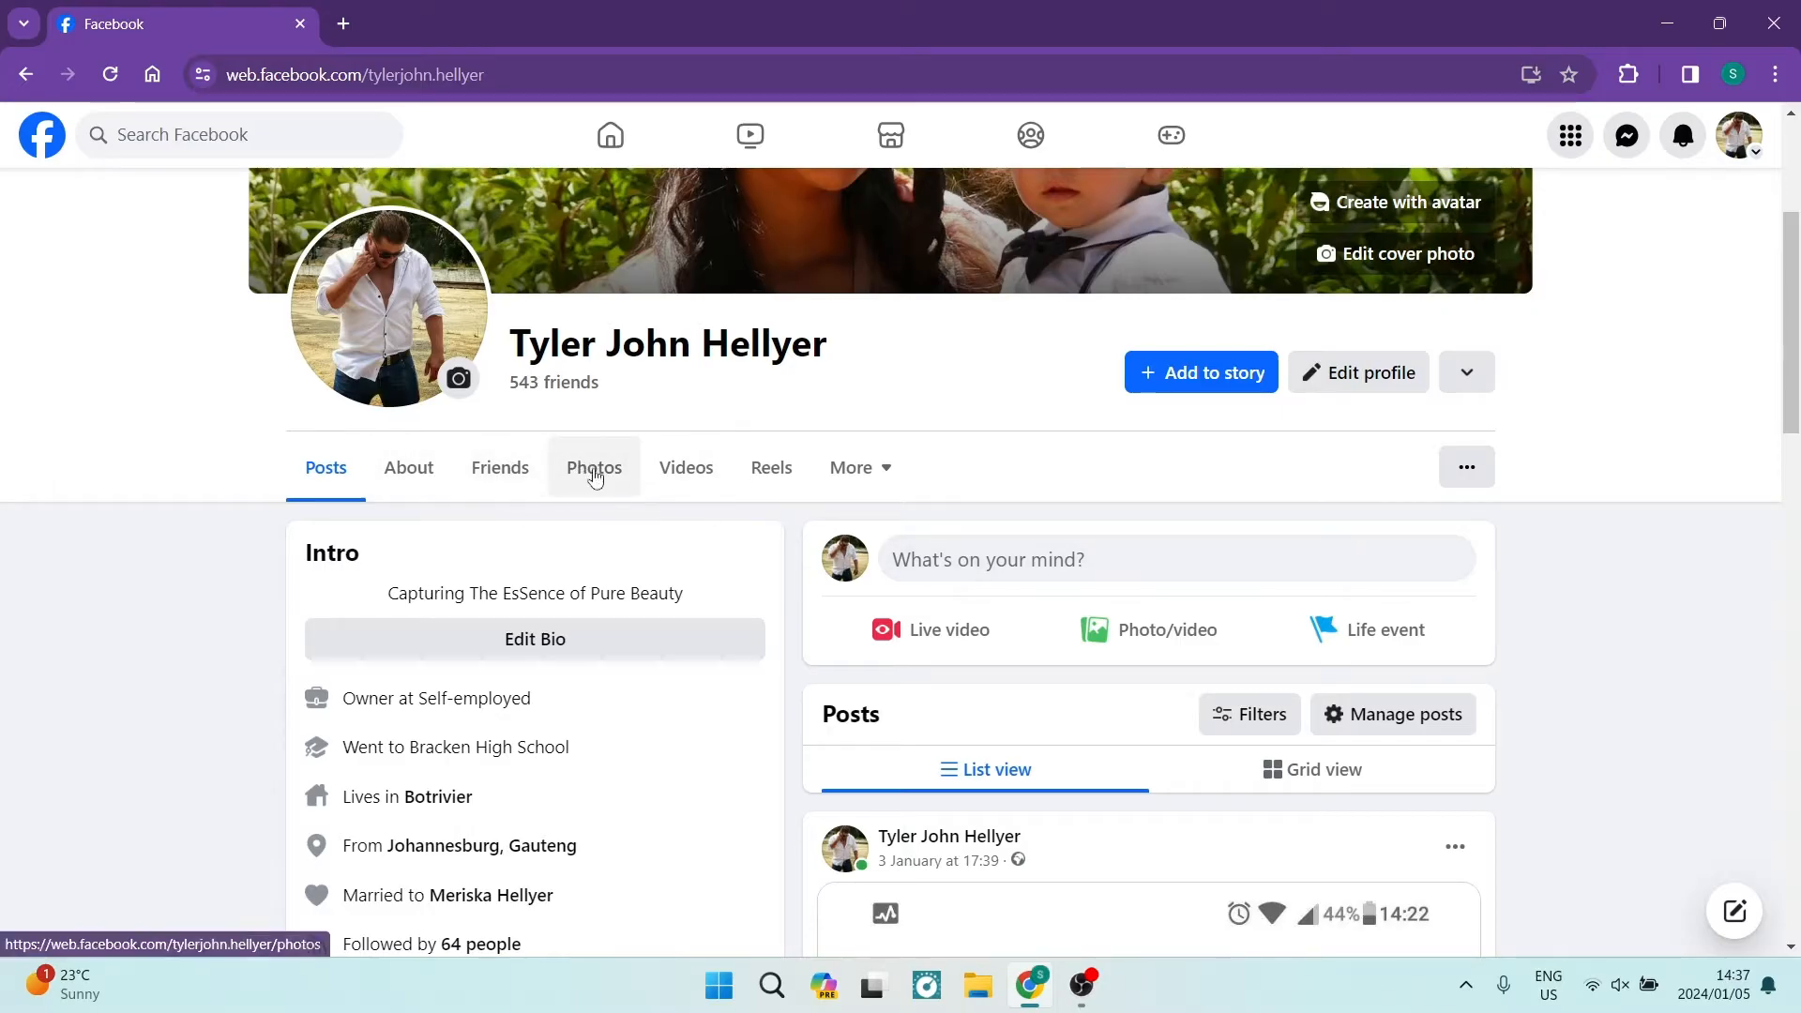
Show the profile's Photos of You grid and glance at the ··· options beside Add photos/video
click(595, 467)
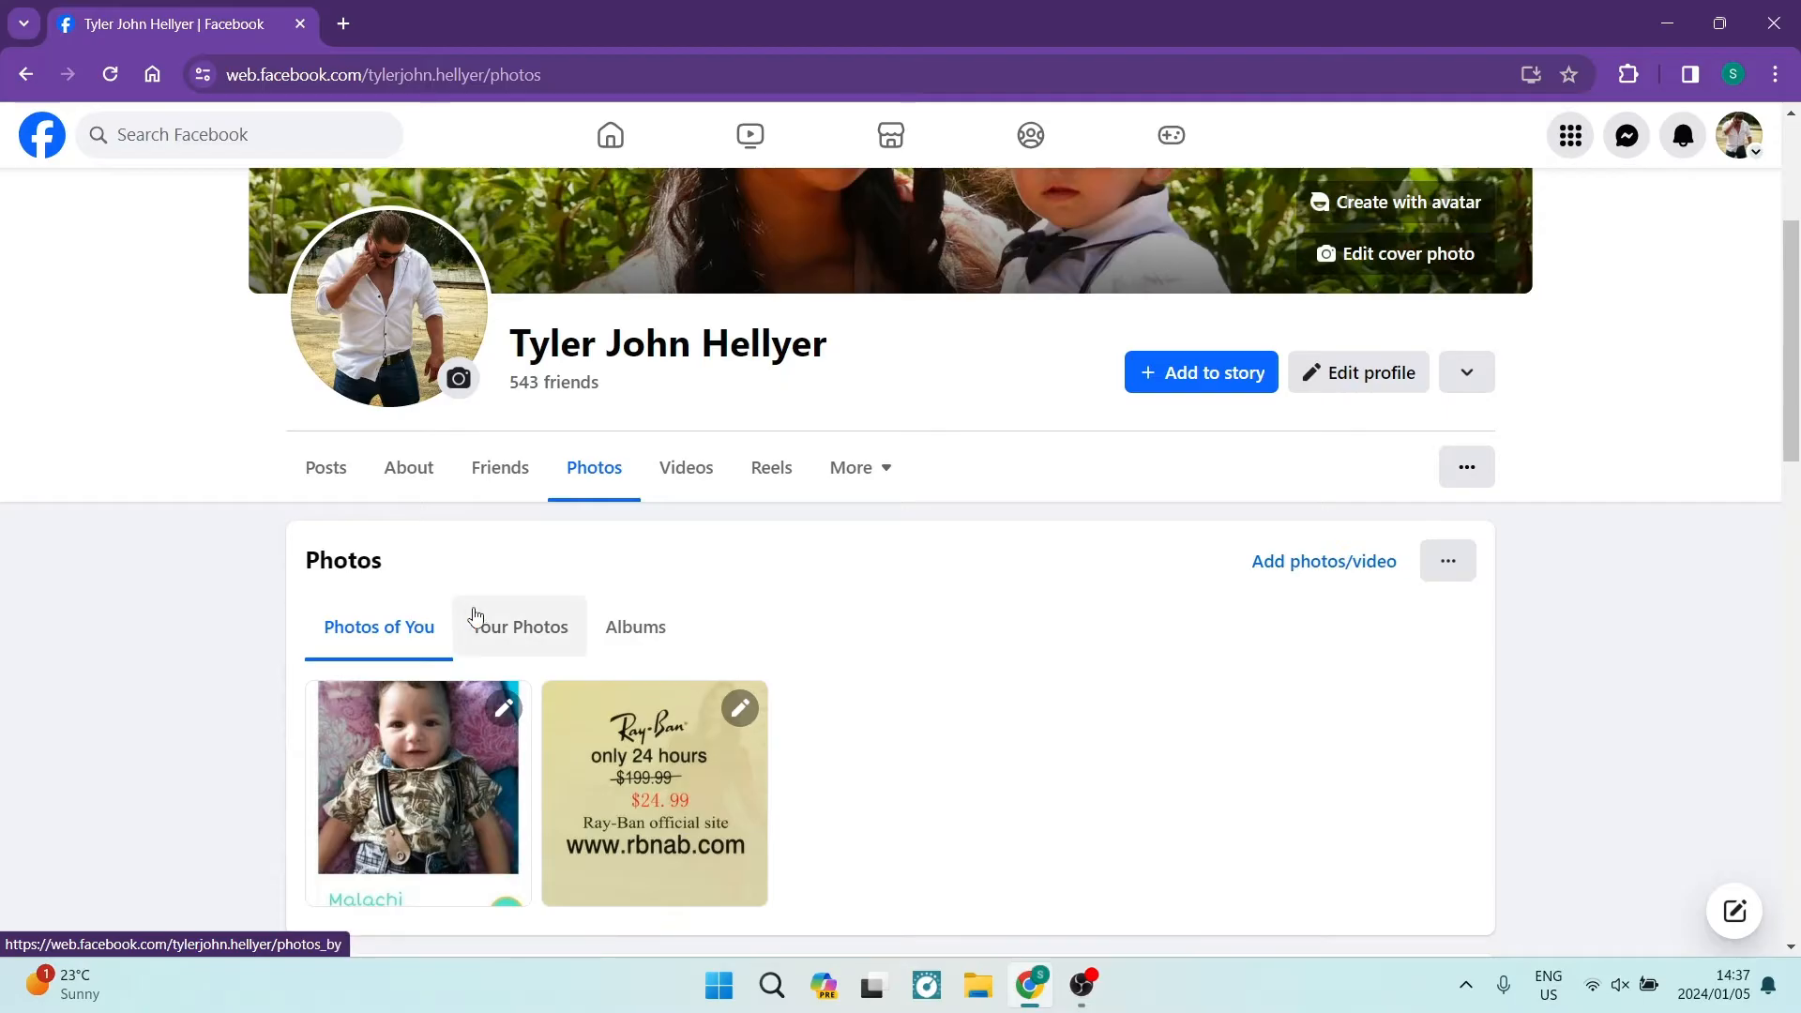
scroll(down, 3)
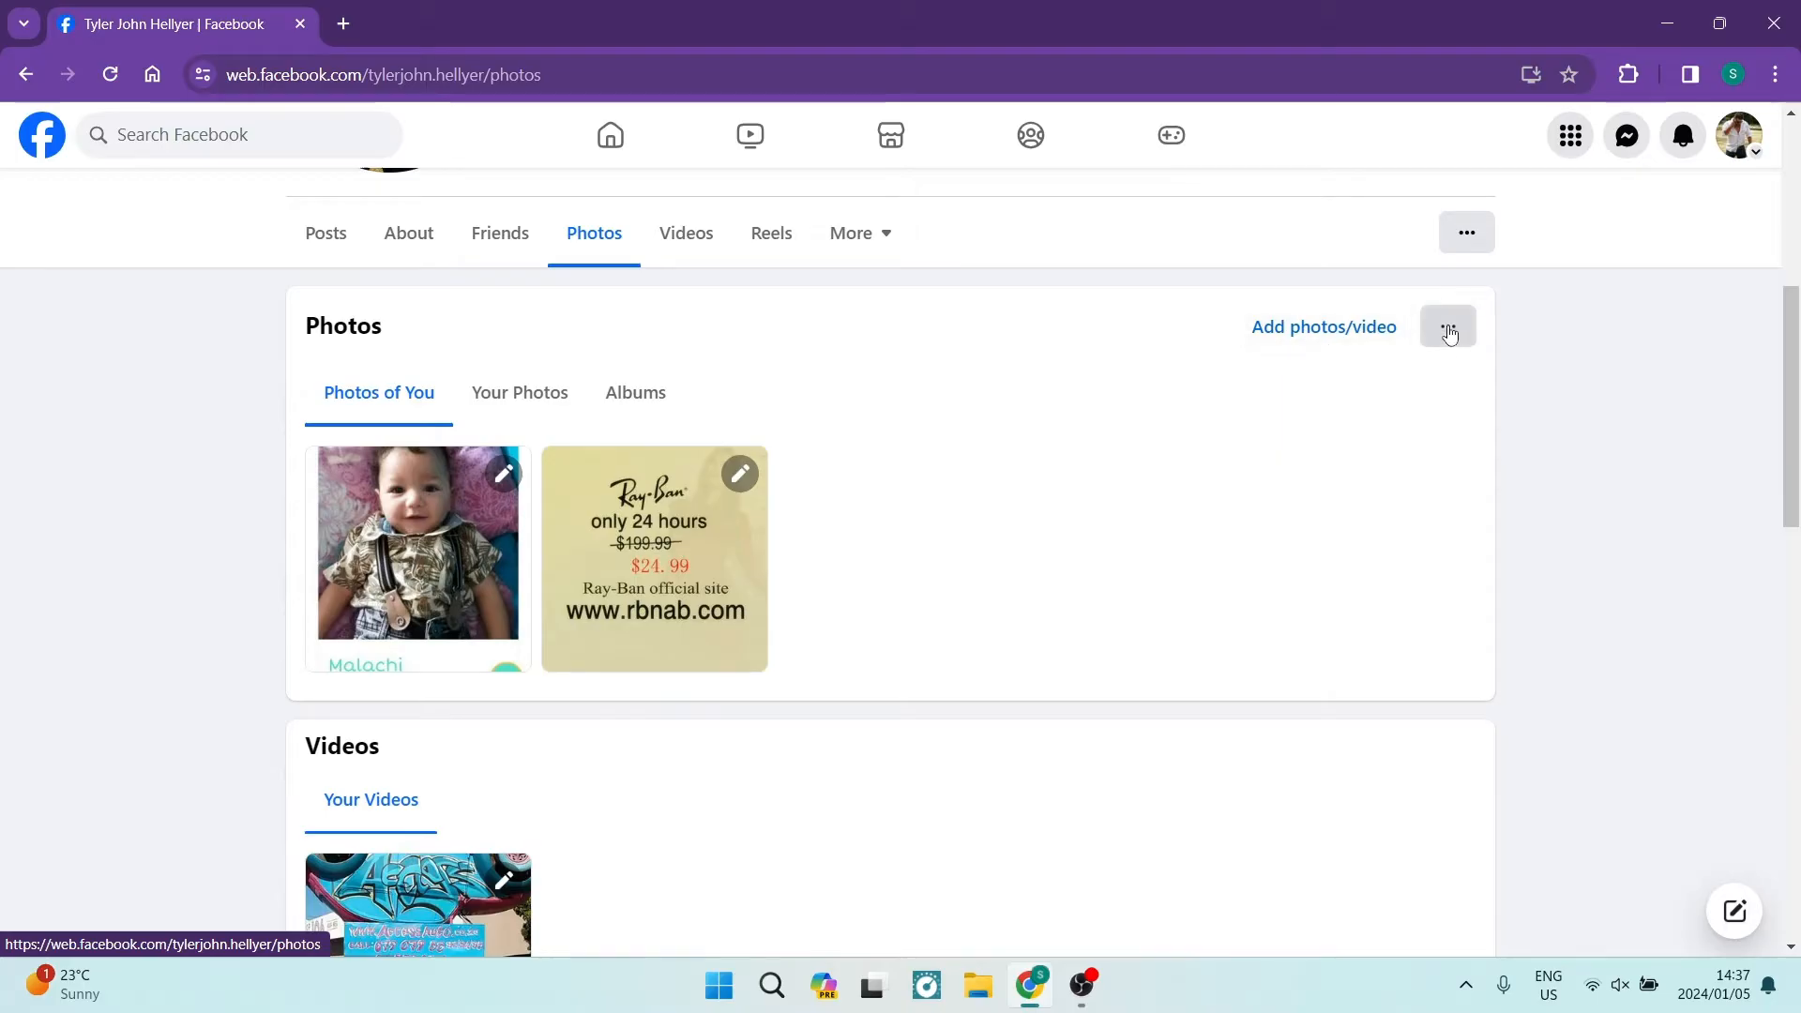
click(1446, 327)
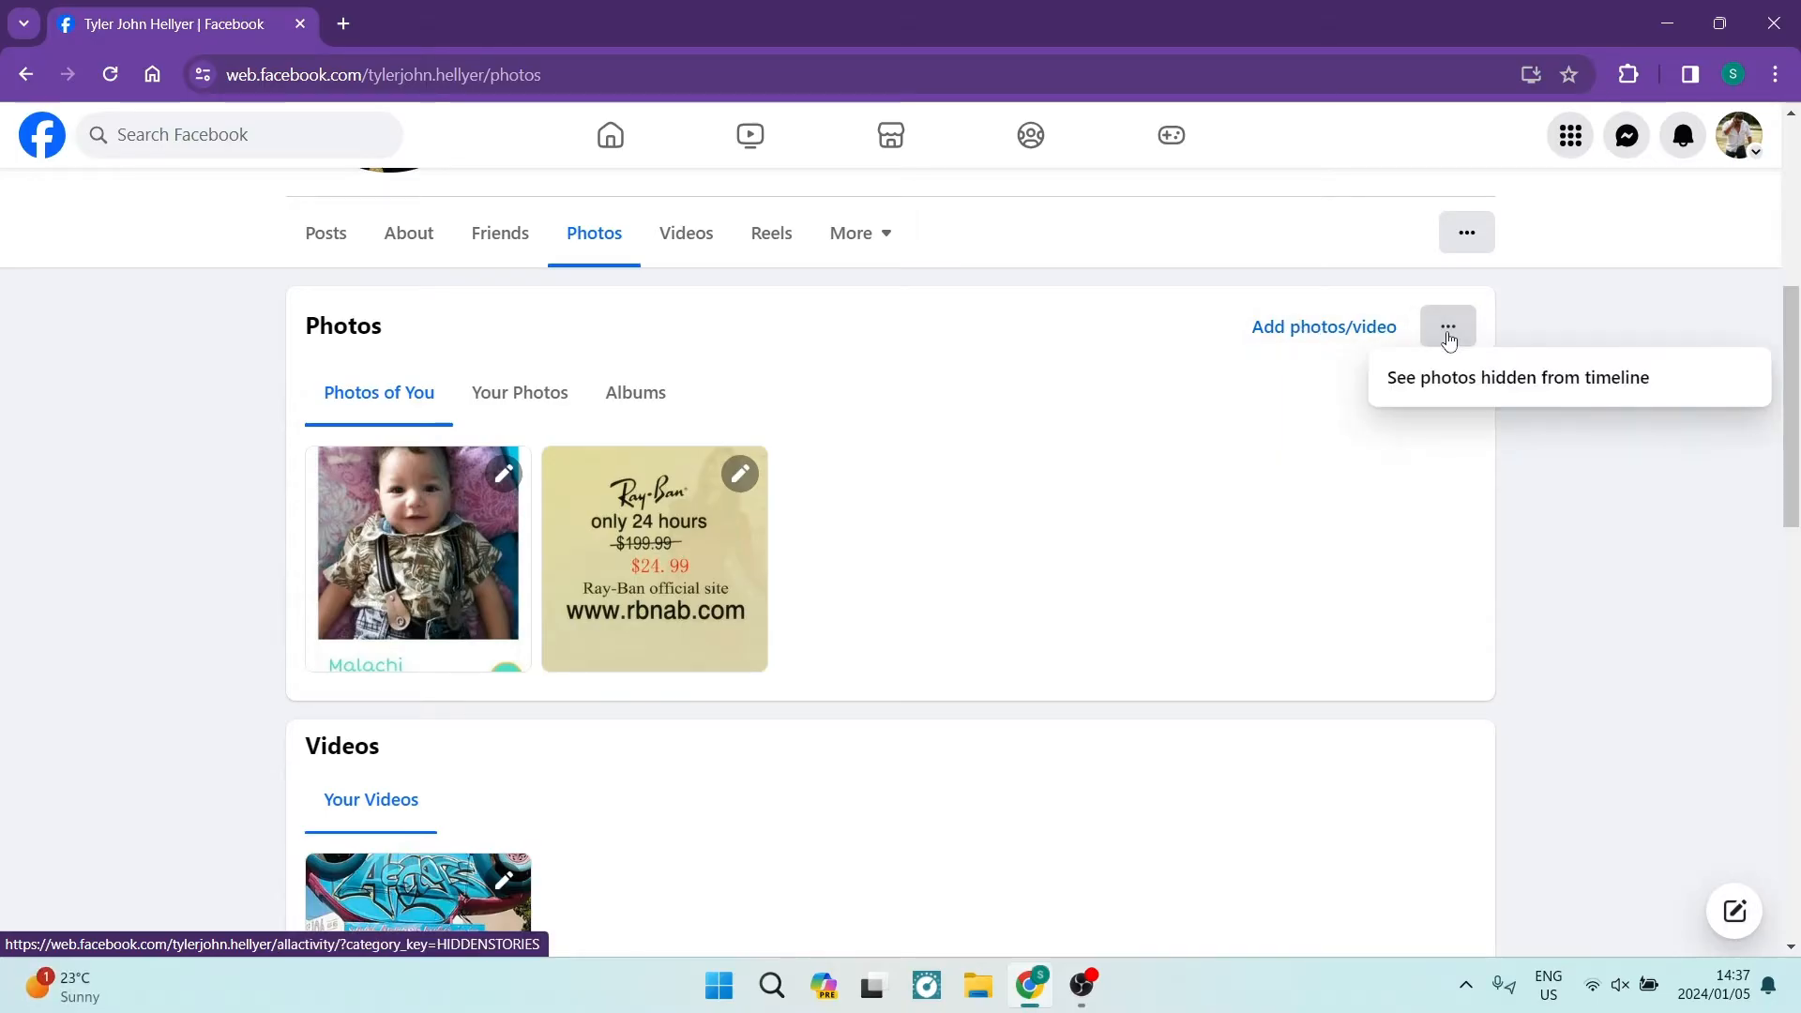
mouse_move(1347, 339)
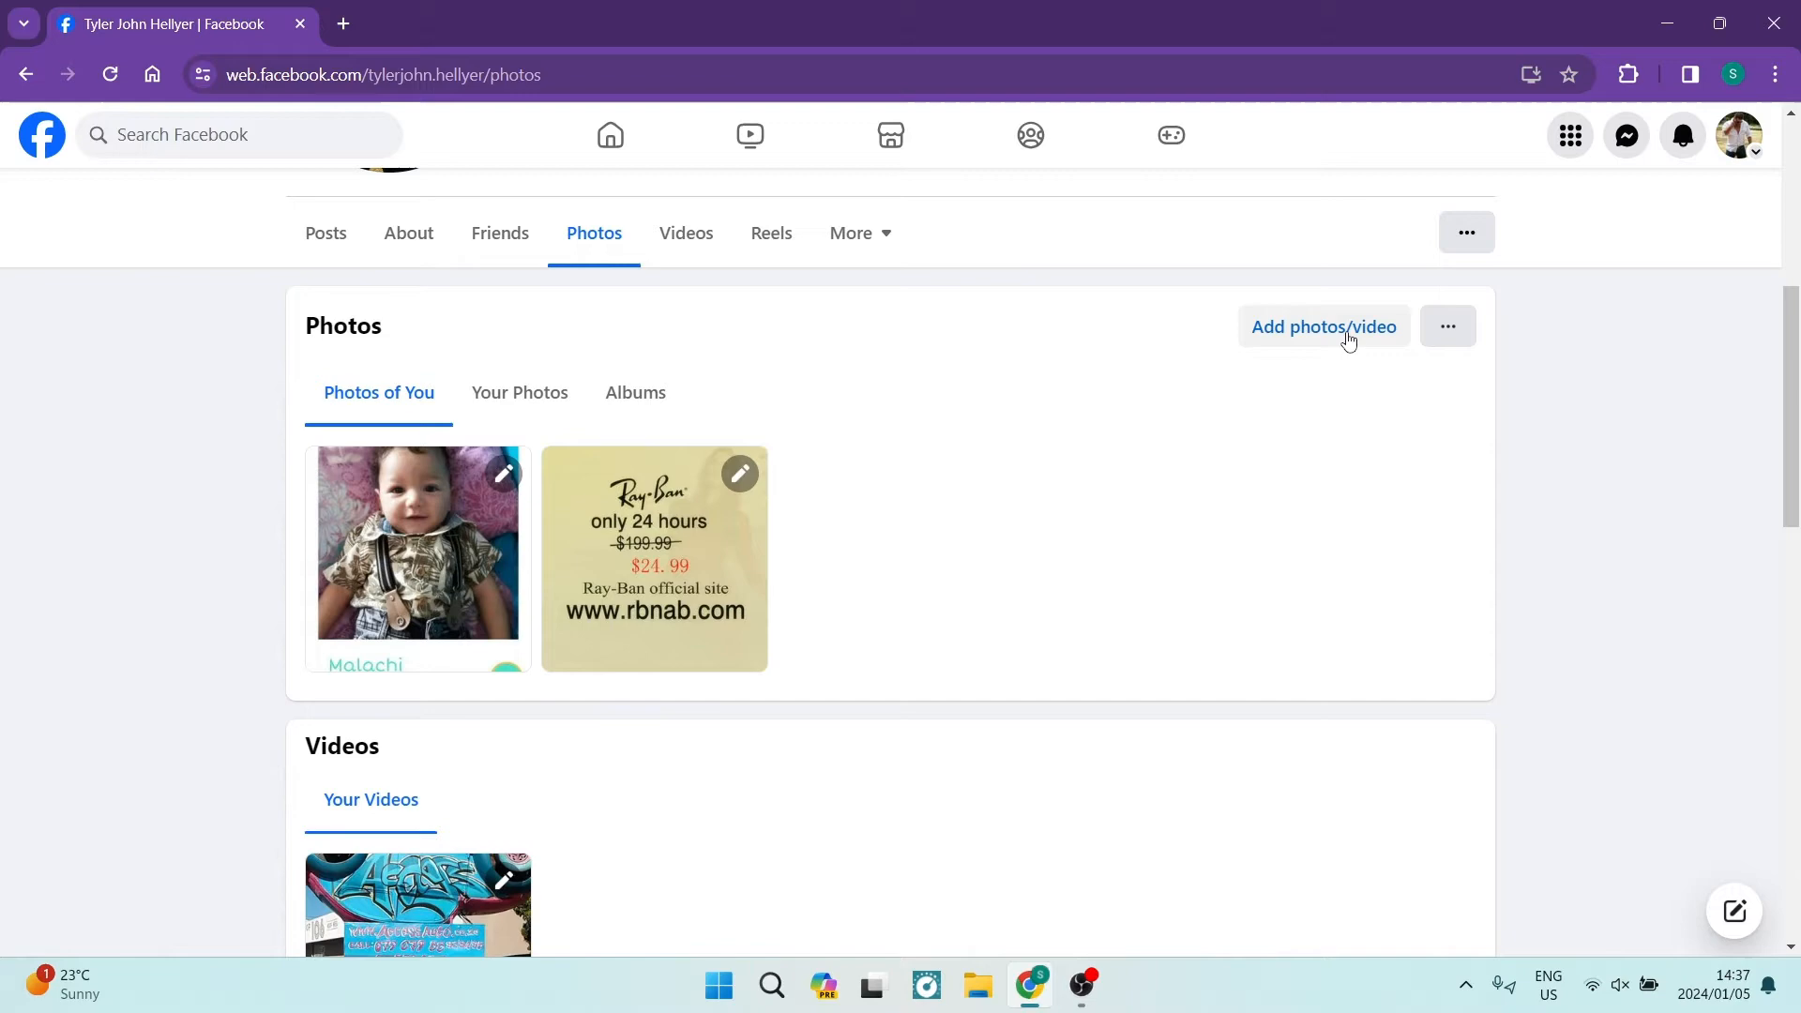
mouse_move(499, 520)
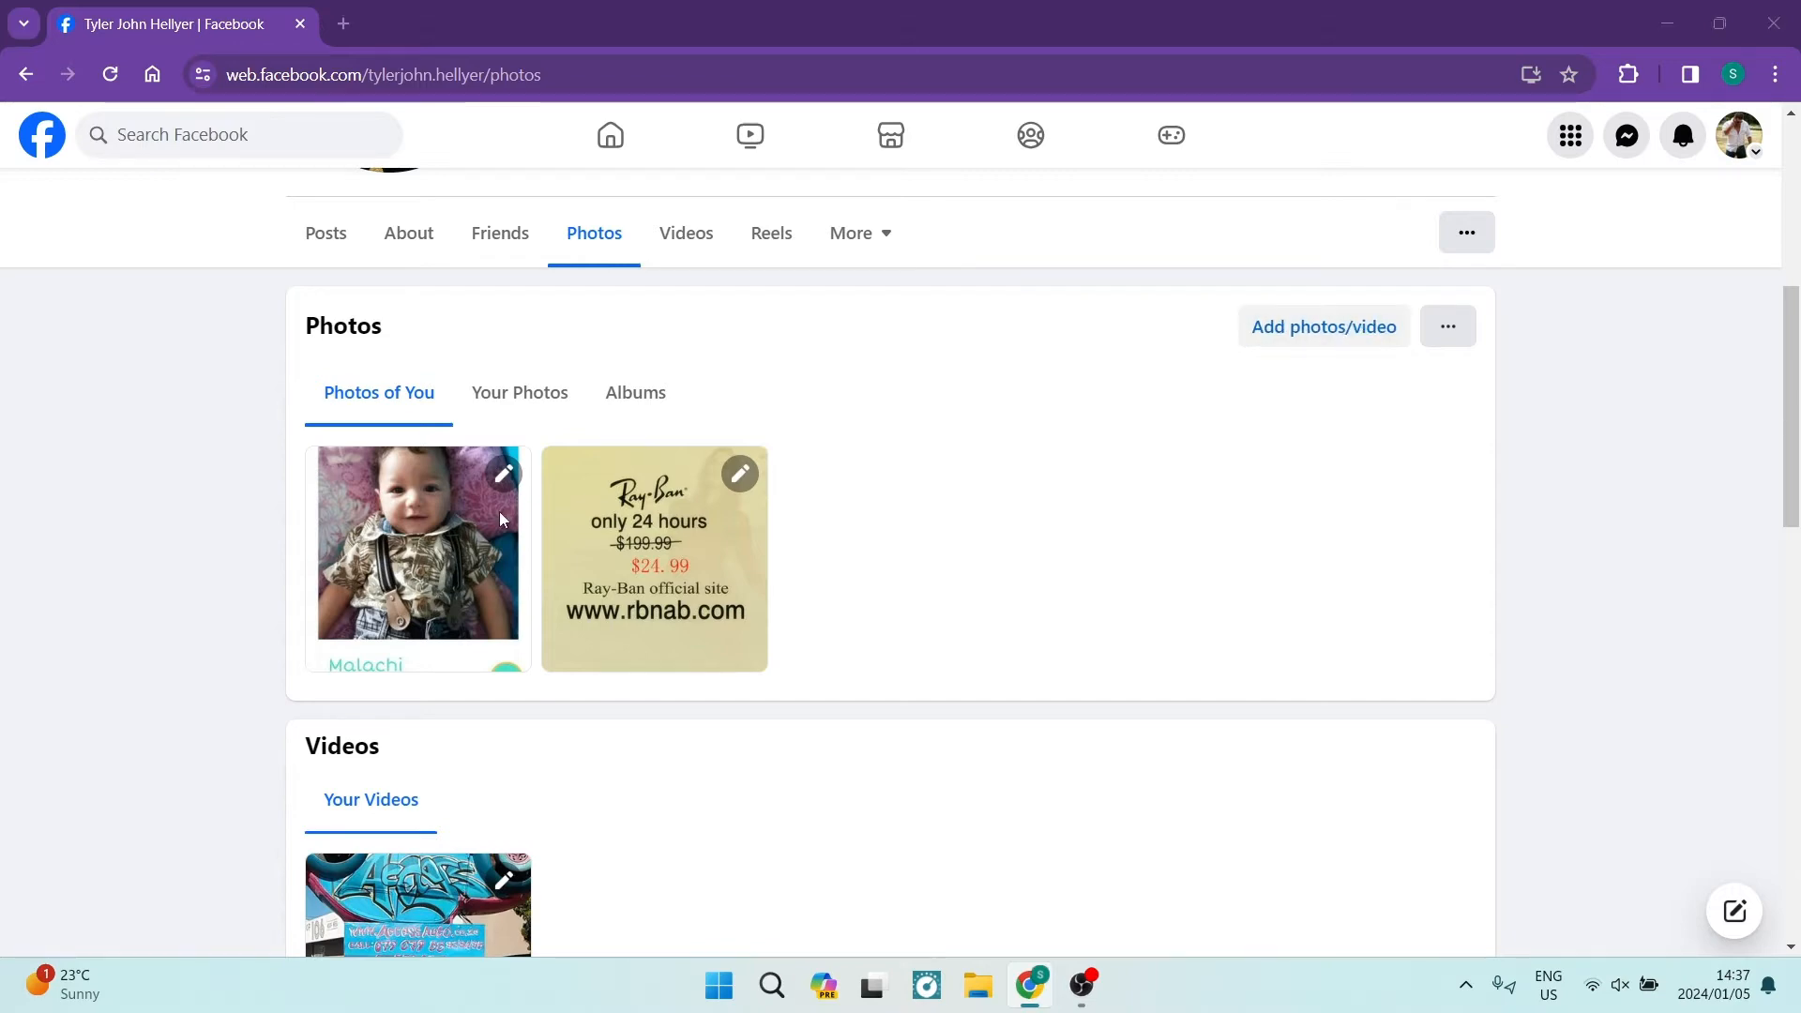
click(1321, 326)
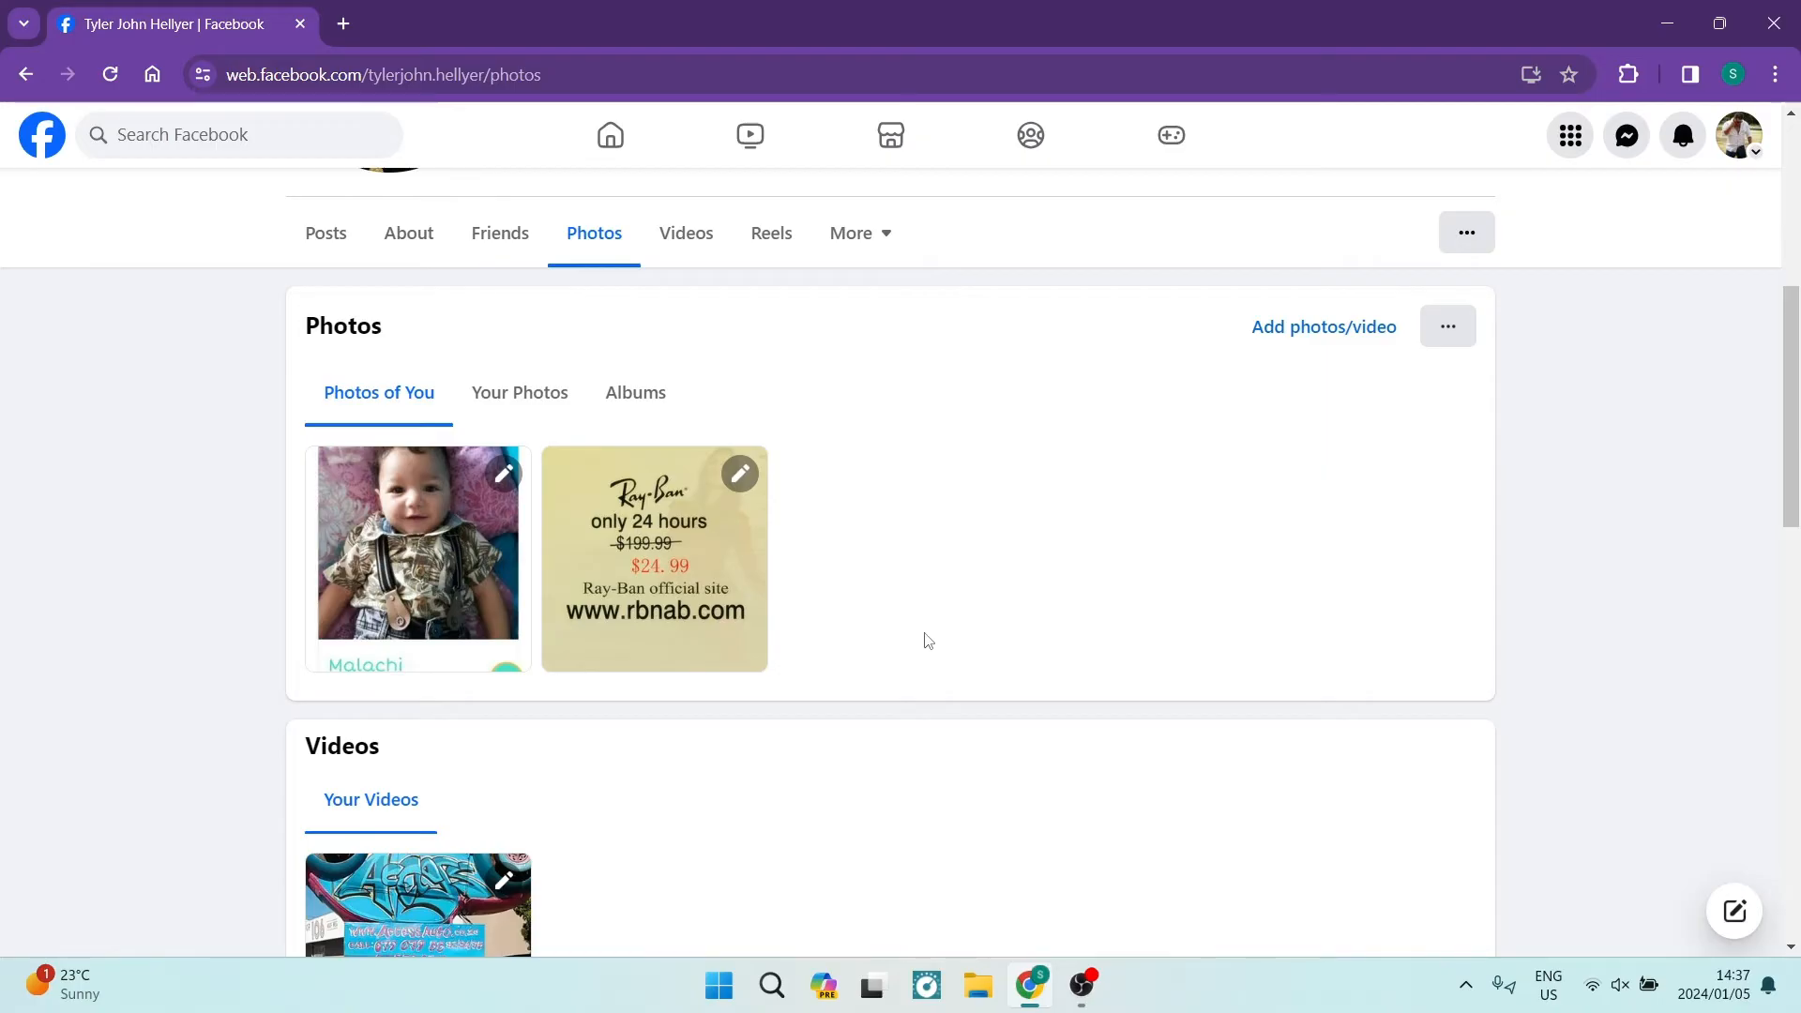
mouse_move(741, 611)
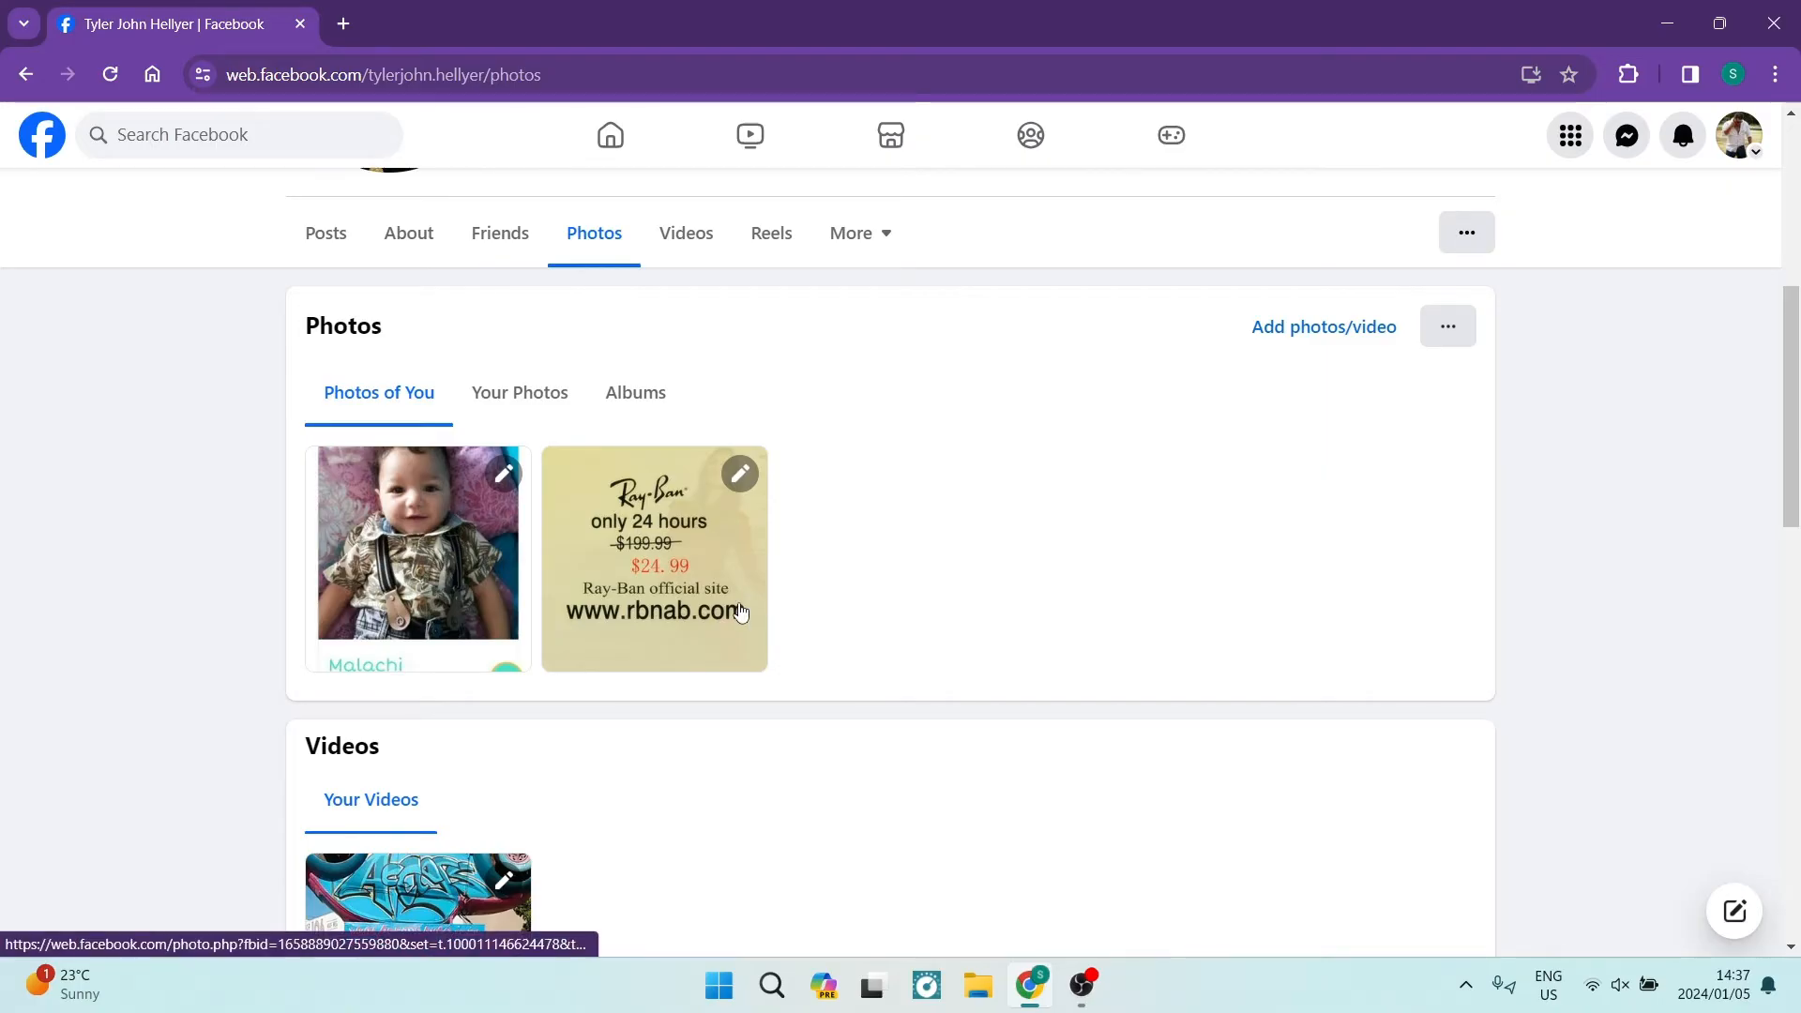
Switch to Your Photos and view the railway tracks photo in the full viewer
click(517, 392)
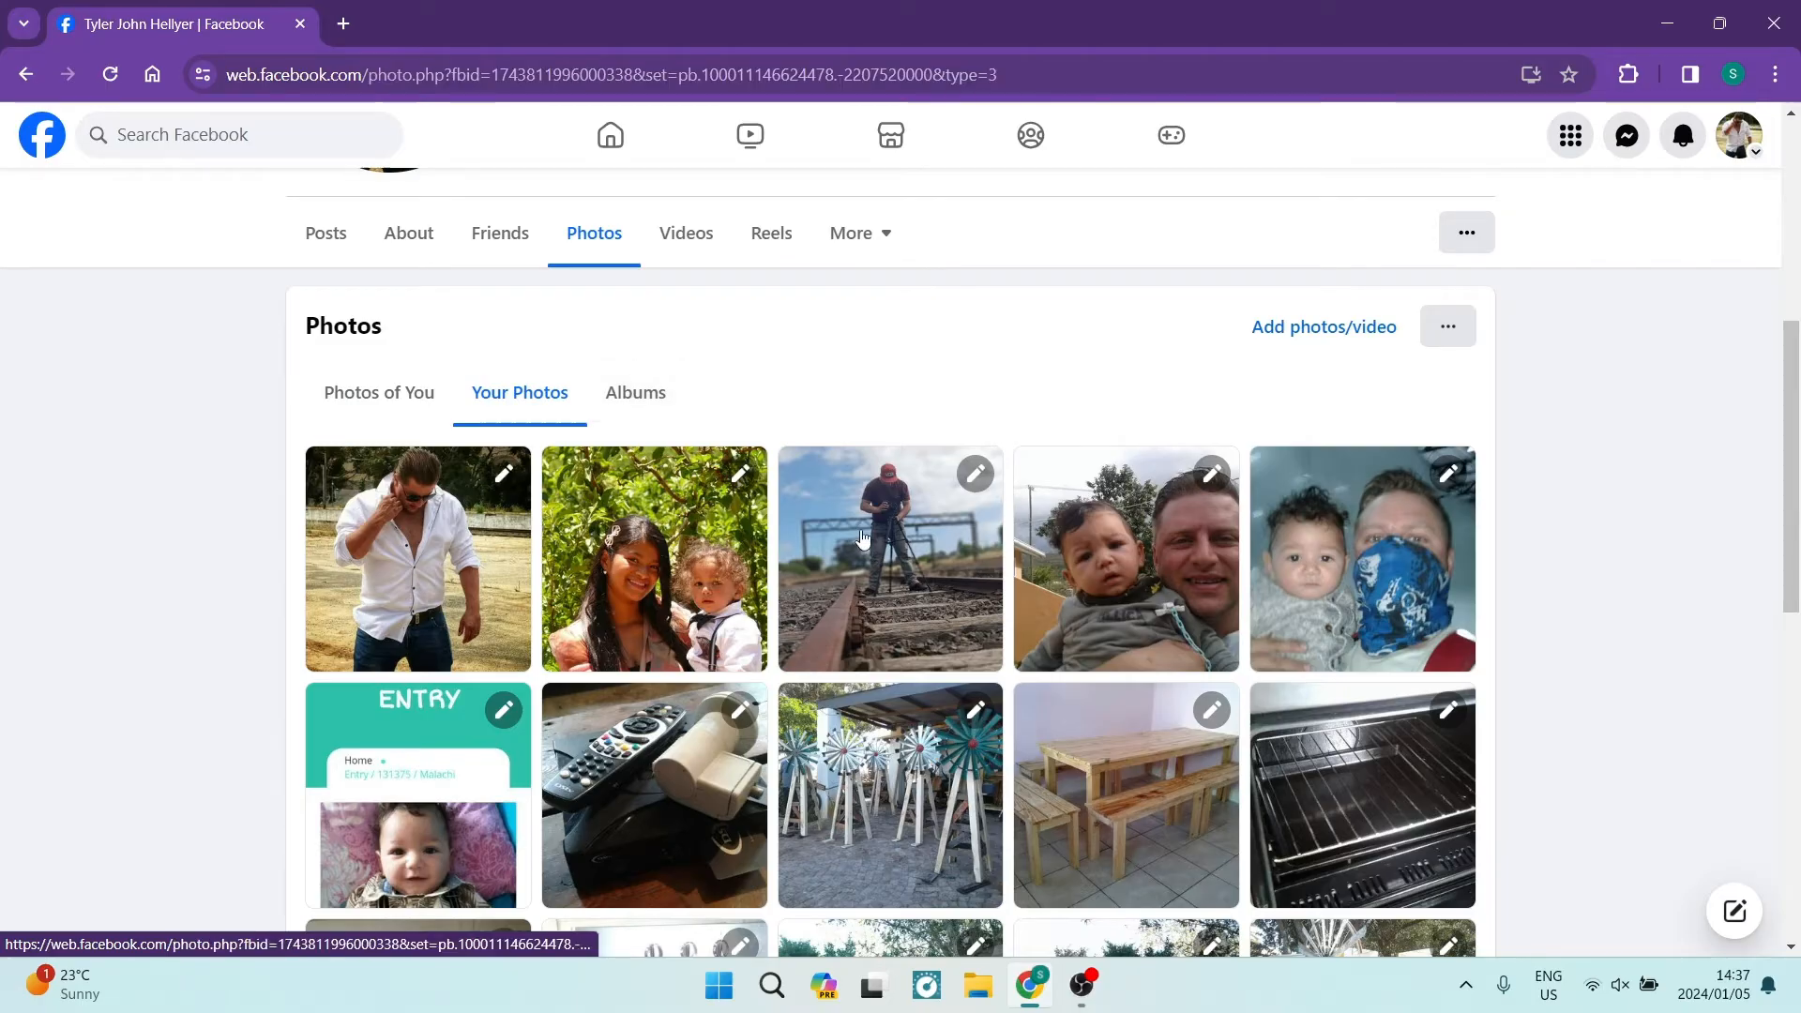
click(889, 558)
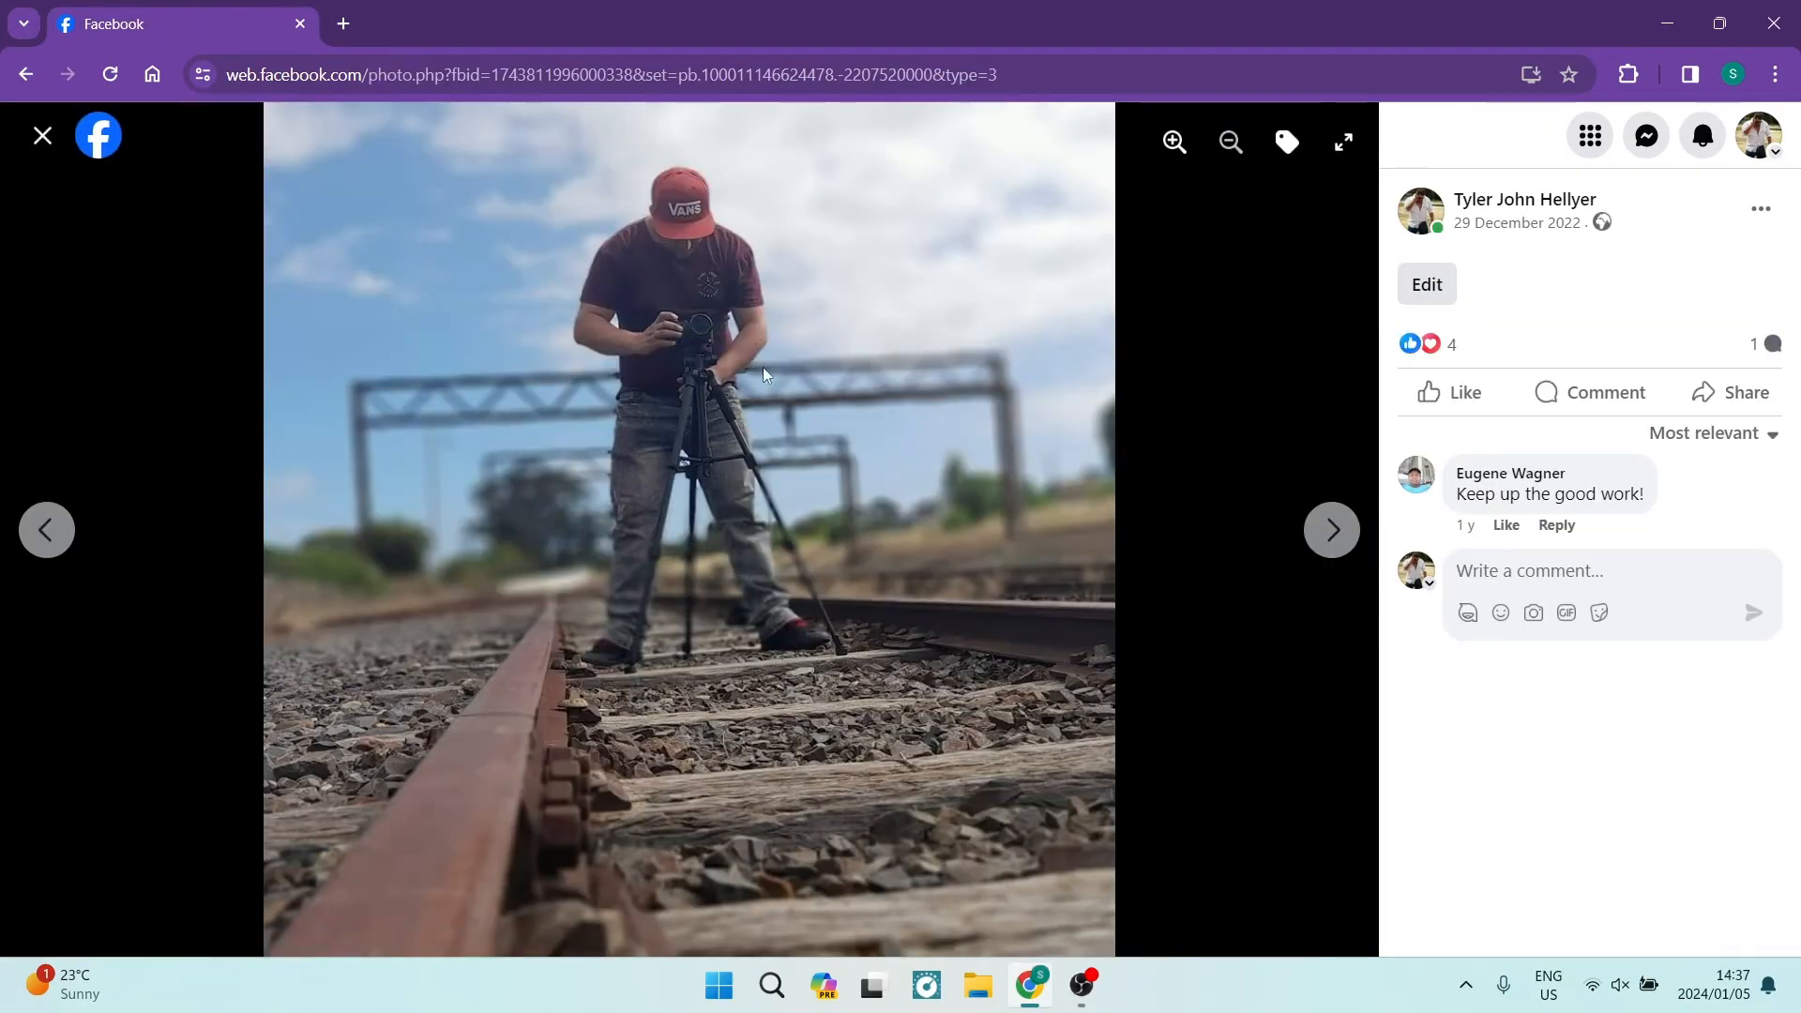
mouse_move(977, 458)
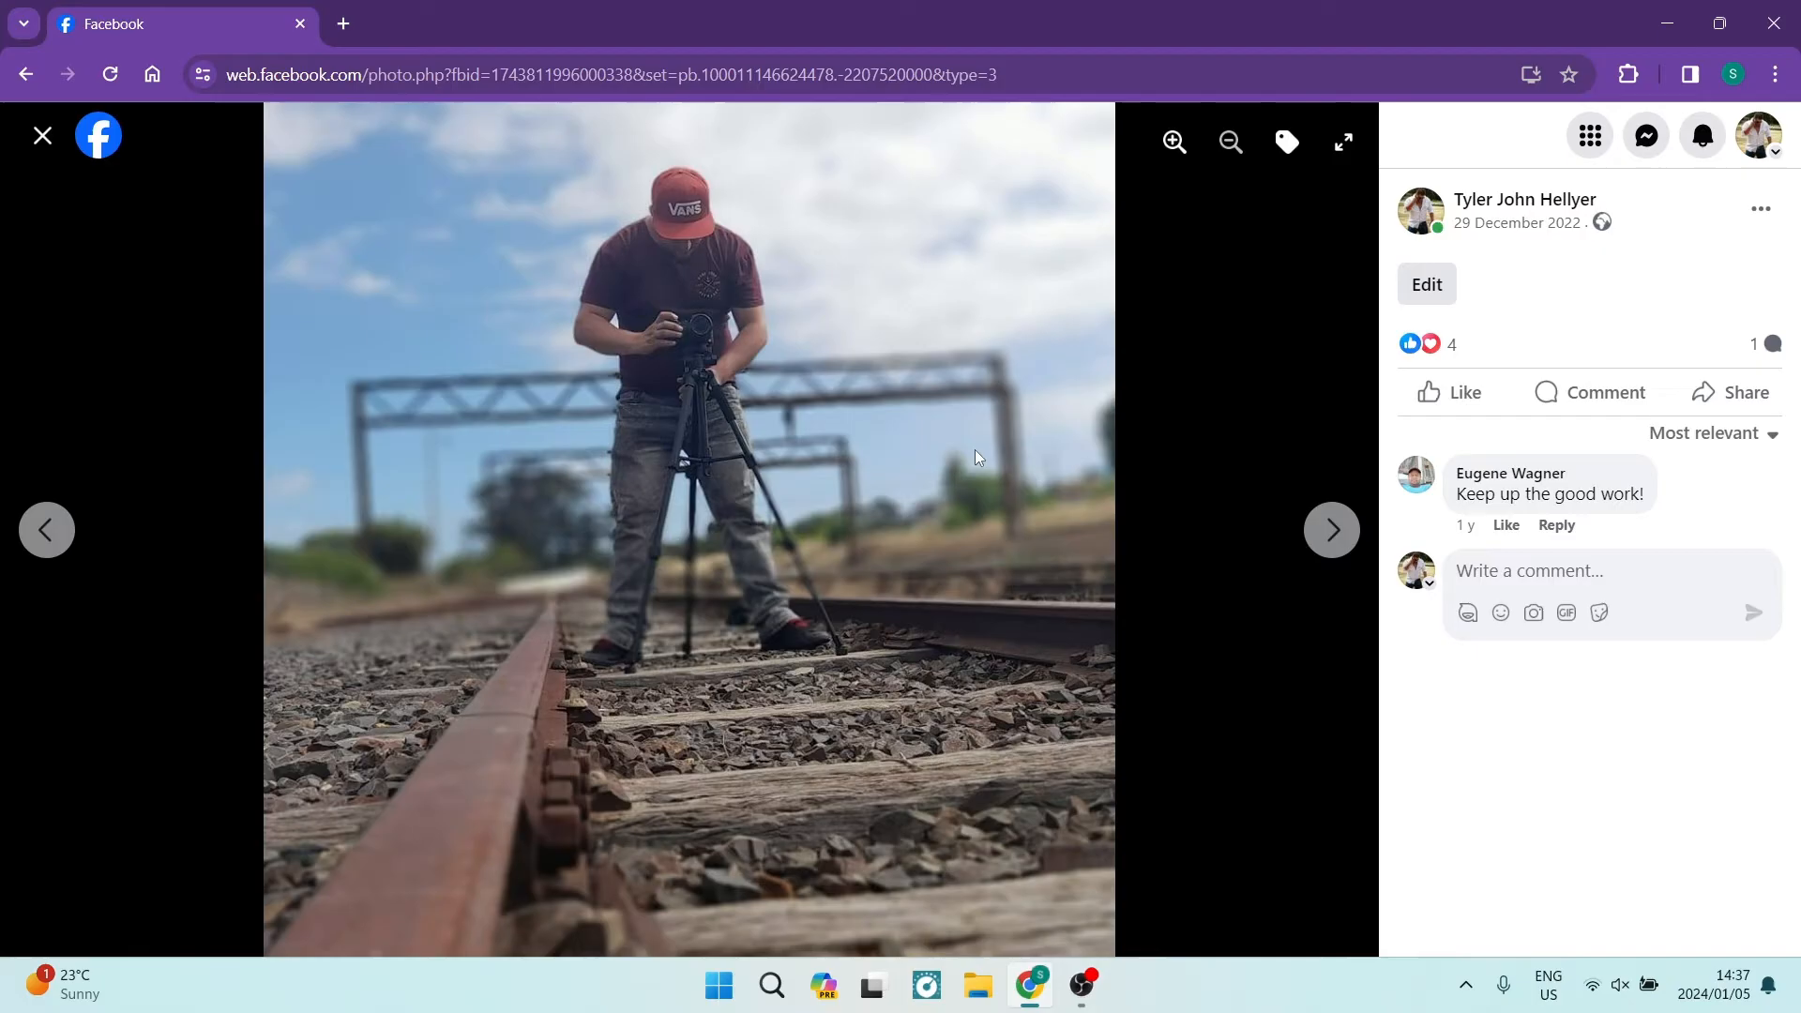
mouse_move(1523, 198)
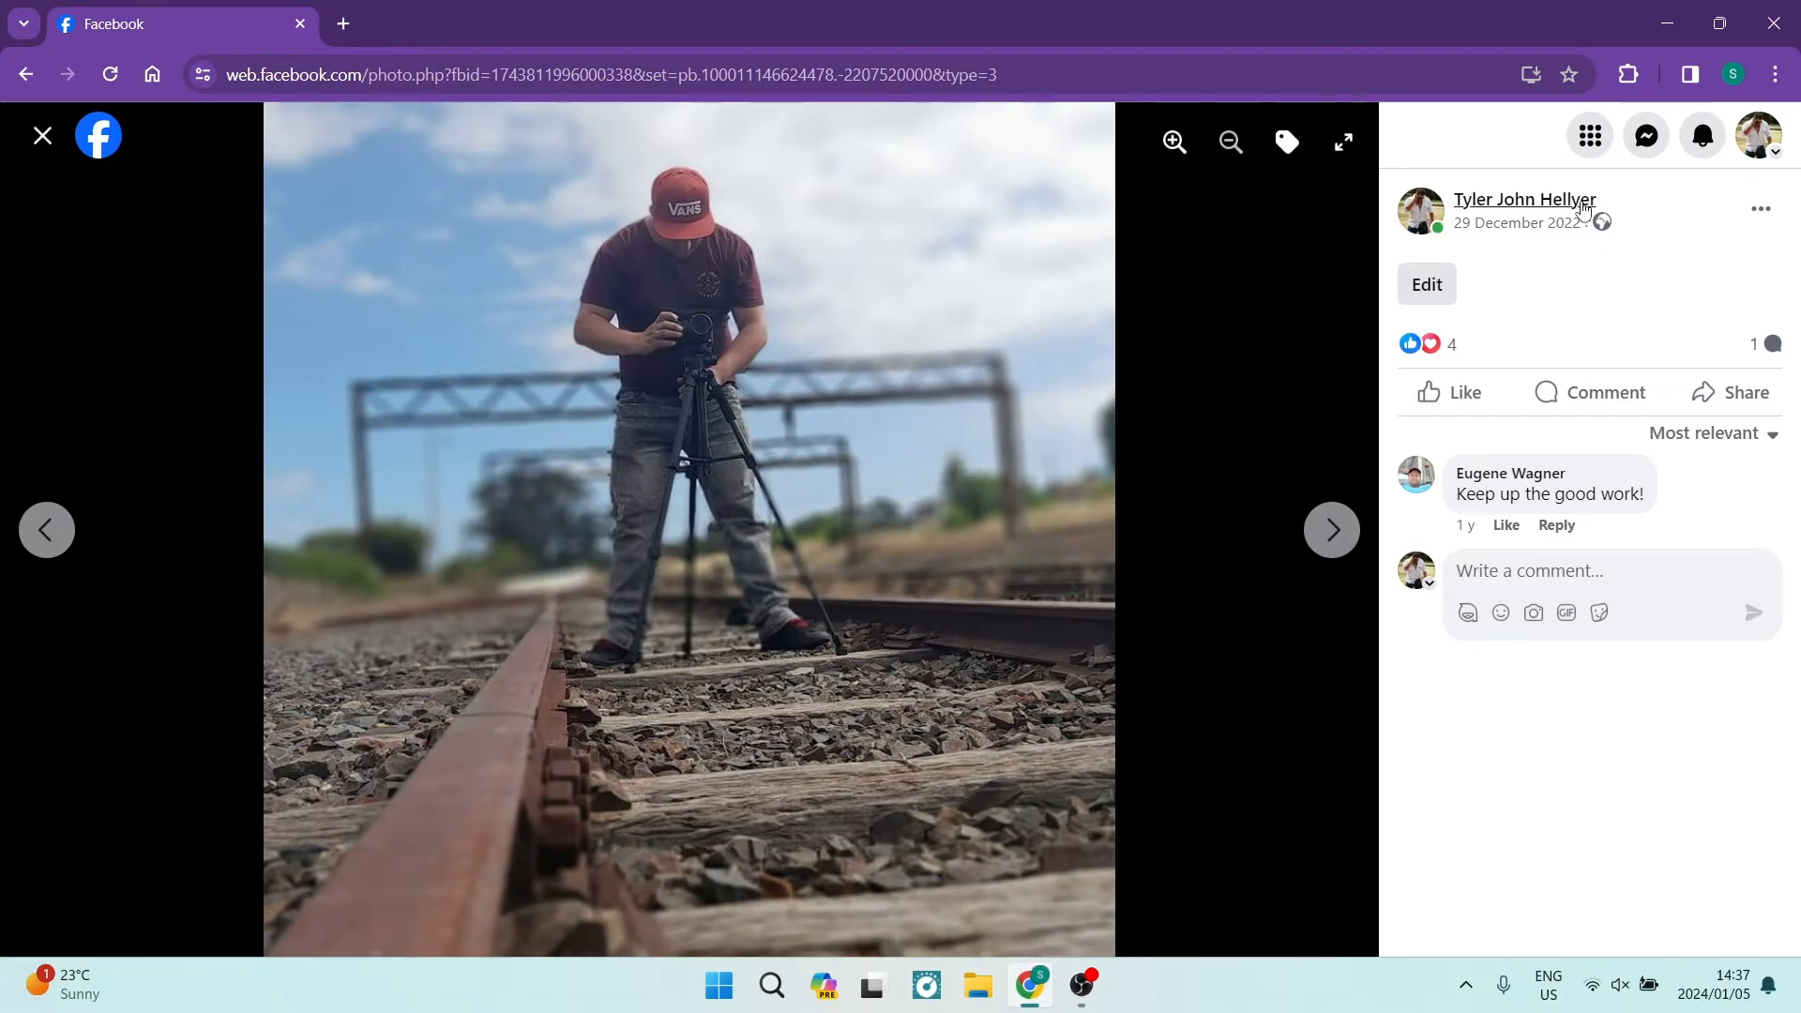
Review the ··· actions menu for the railway photo, then close the viewer back to the grid
click(1759, 209)
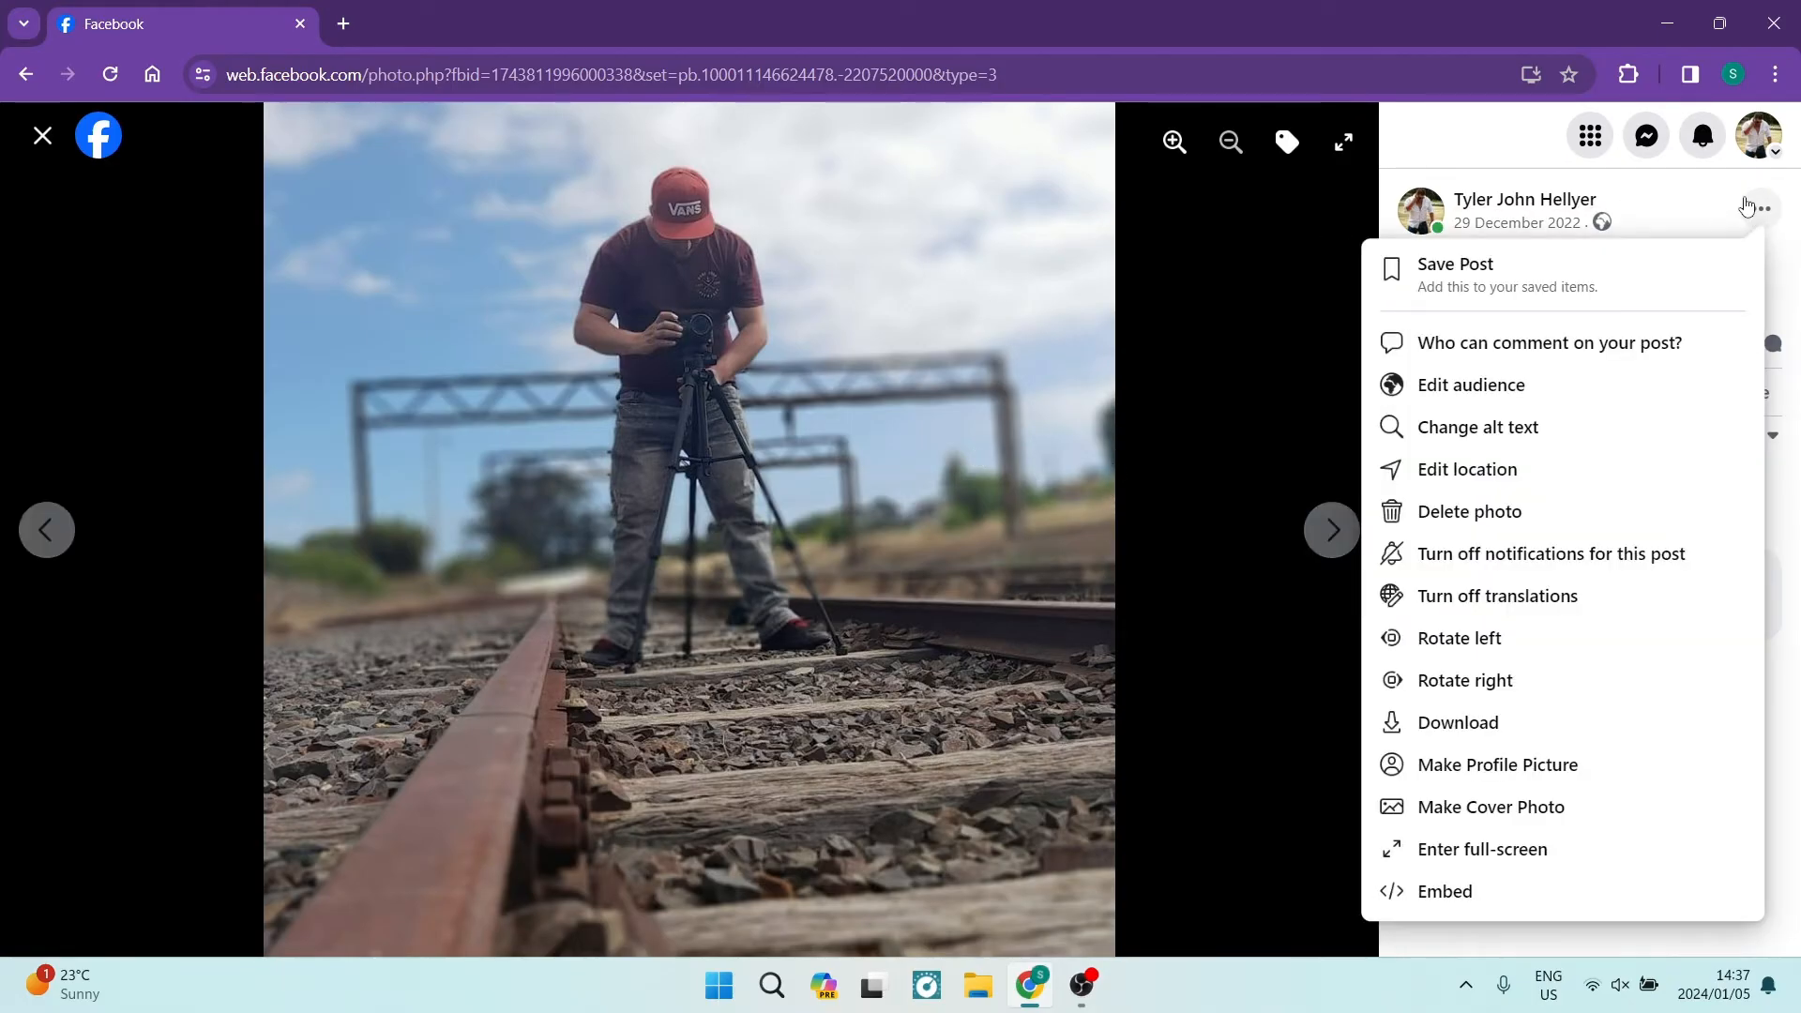
mouse_move(1491, 617)
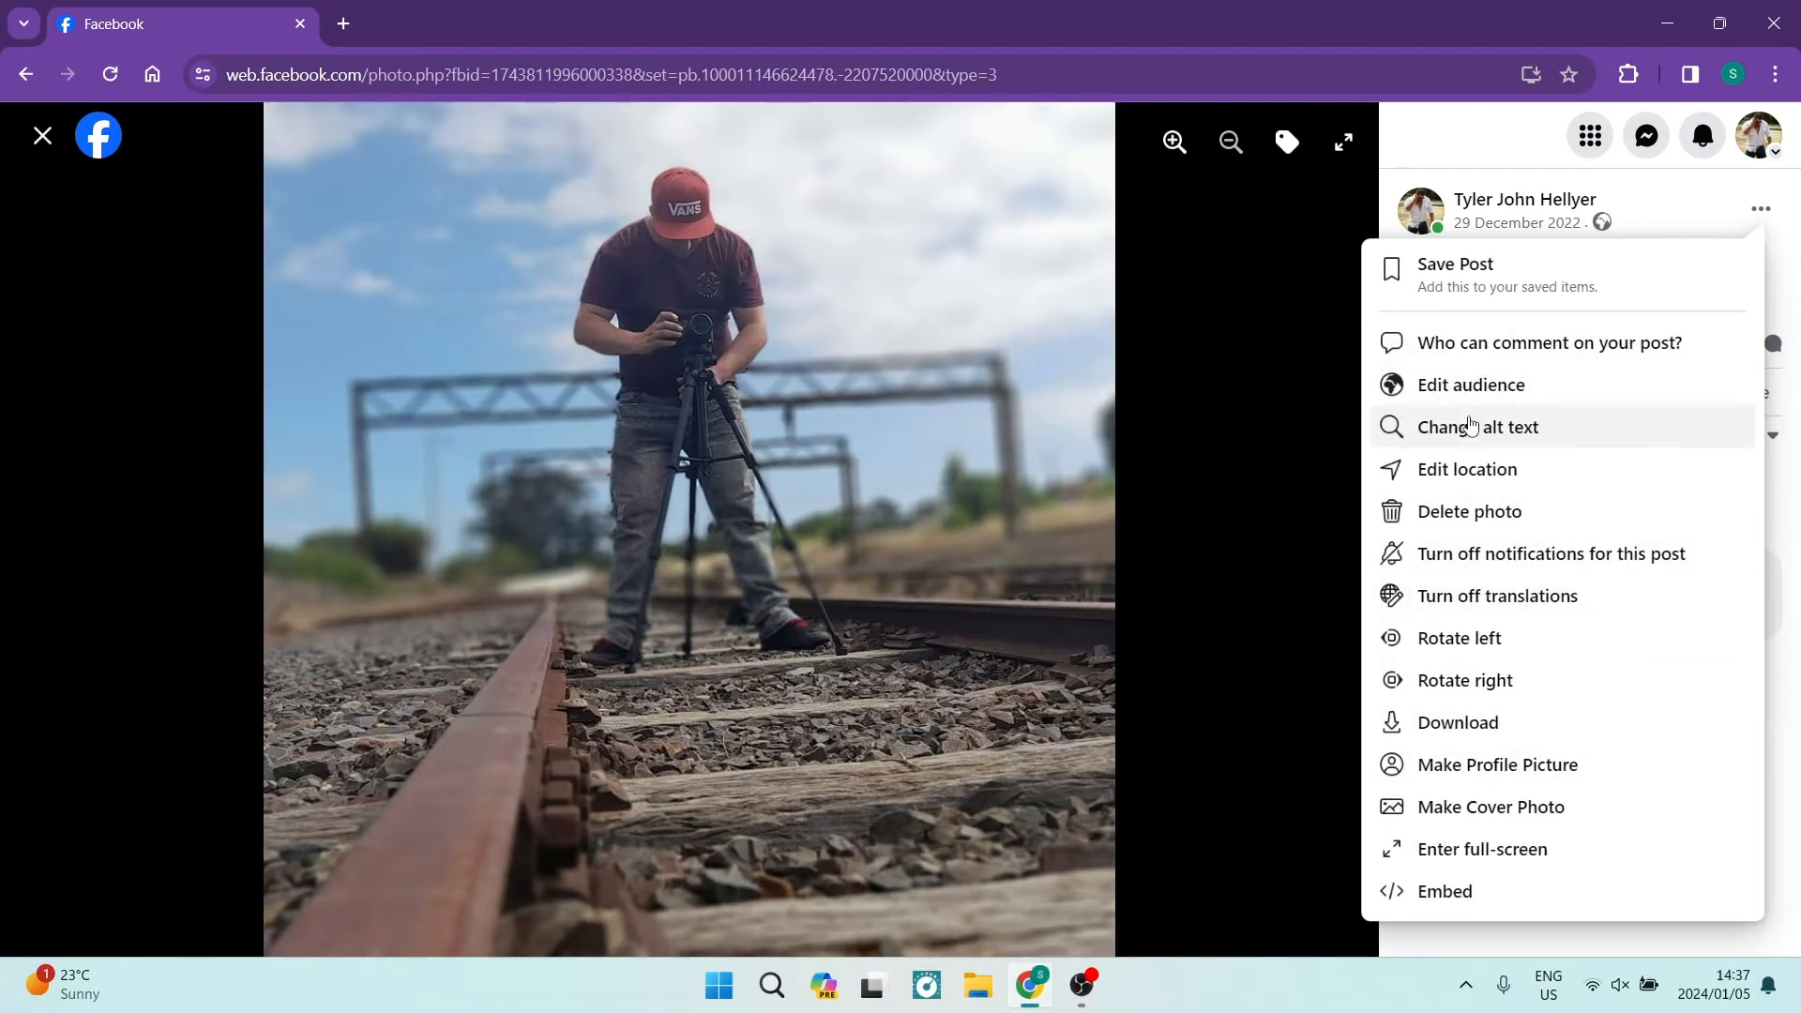
mouse_move(1551, 679)
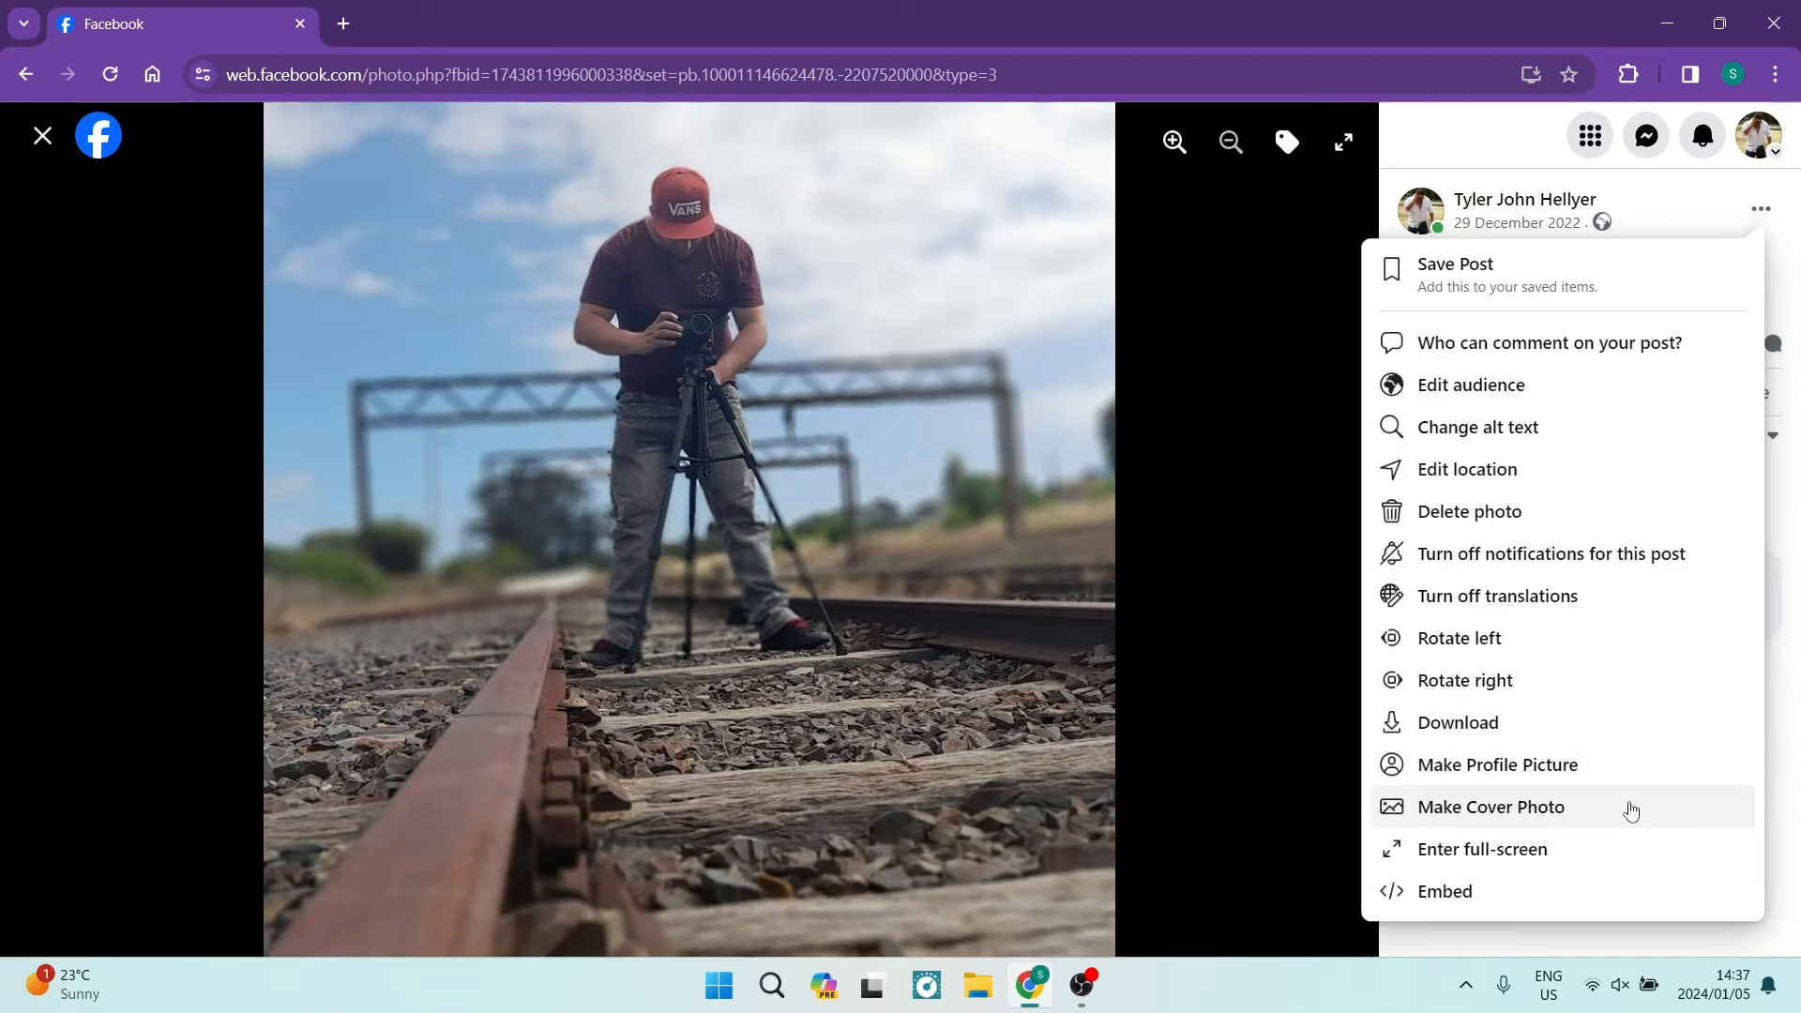
mouse_move(1459, 743)
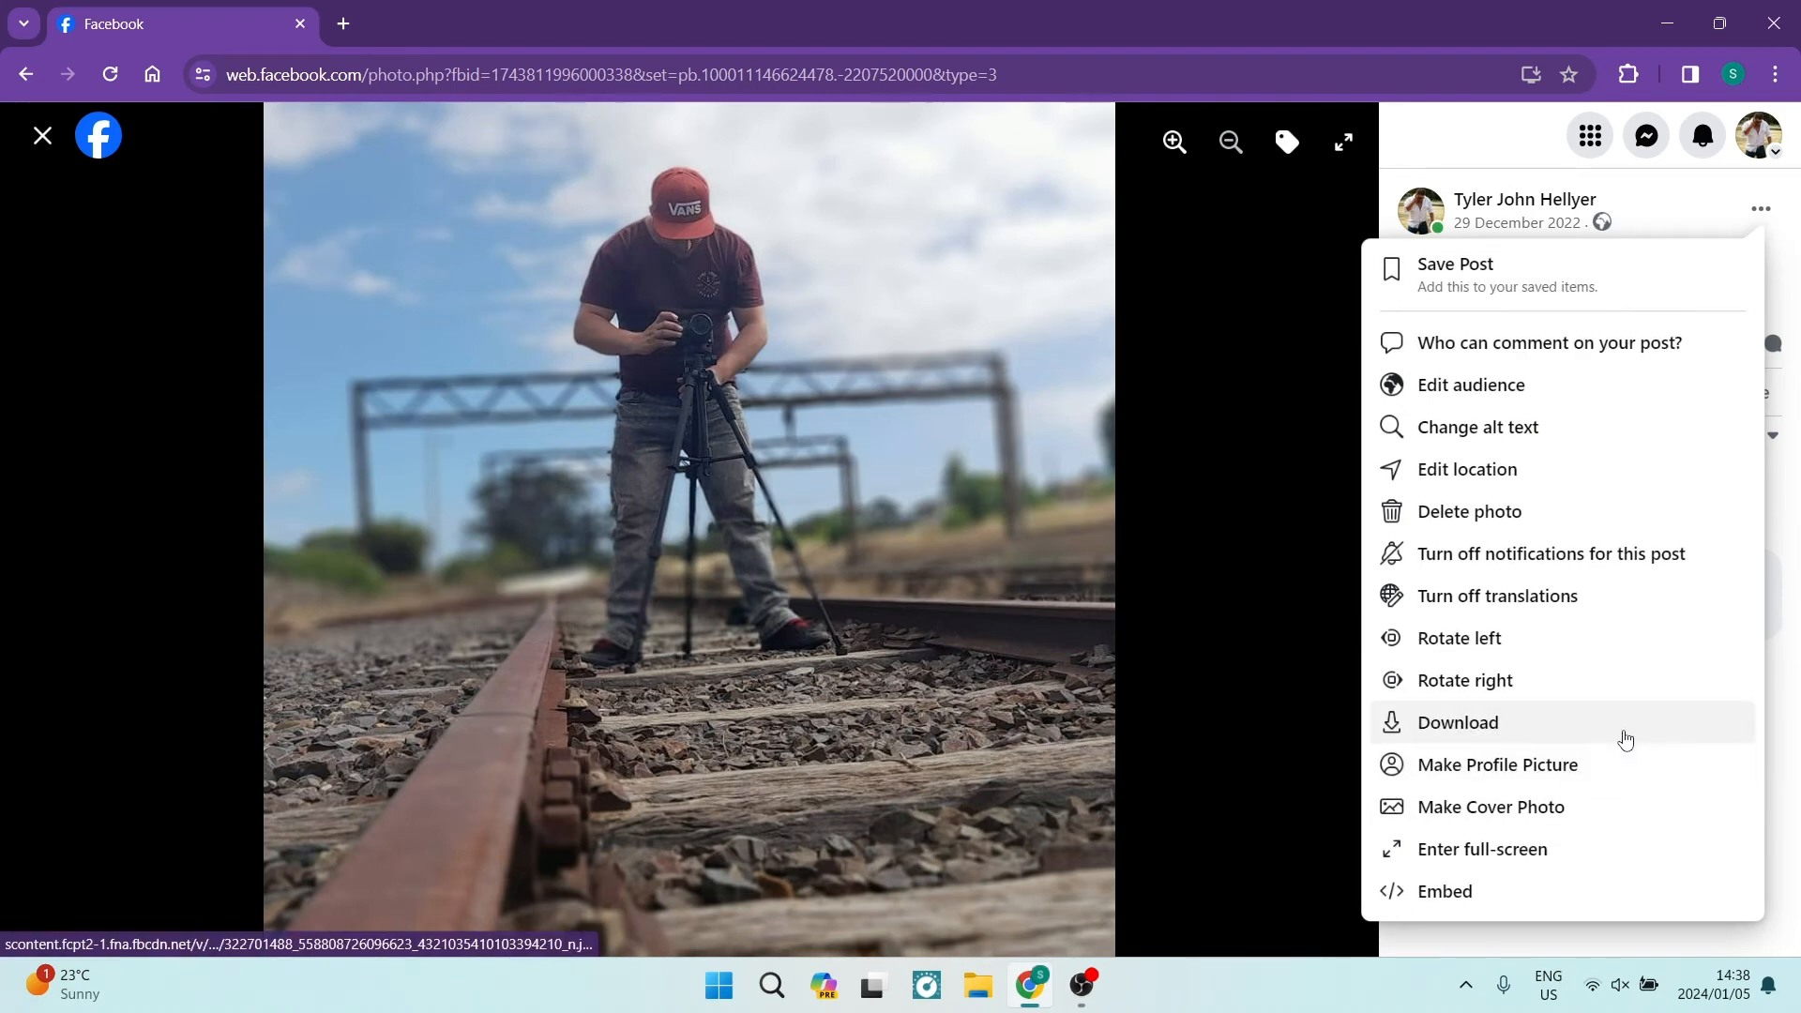
mouse_move(1655, 735)
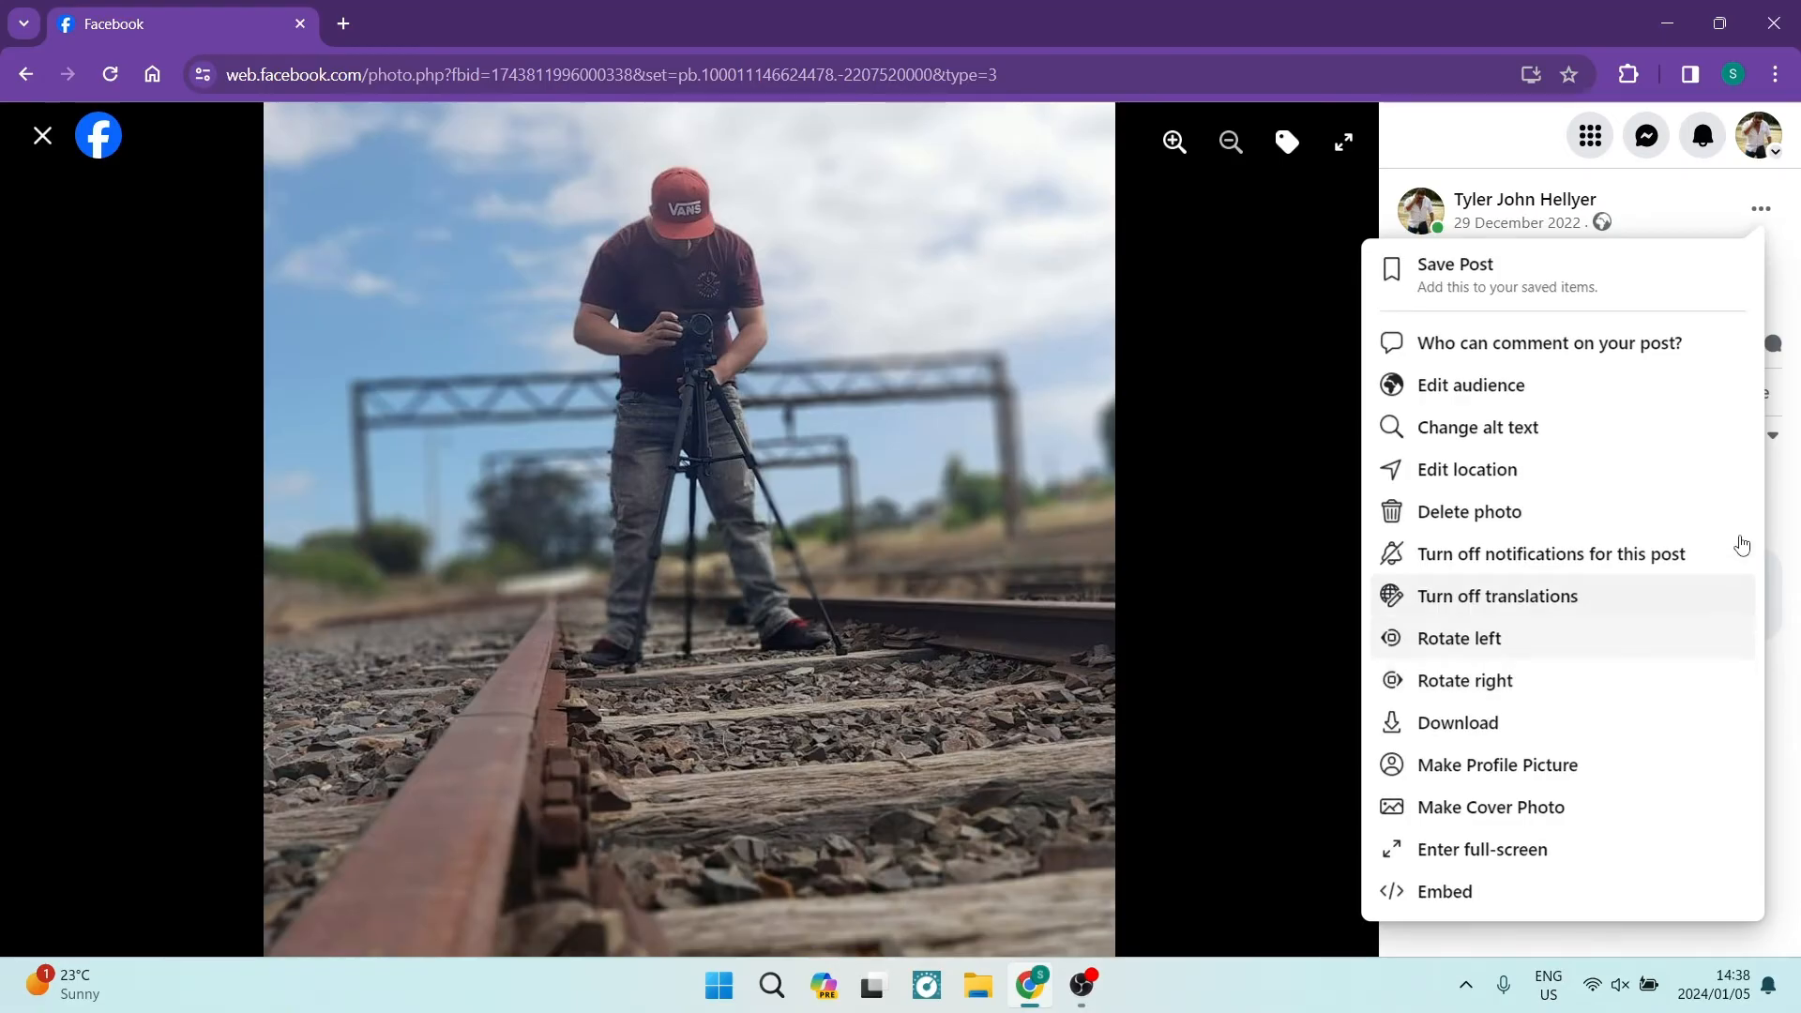
click(1238, 242)
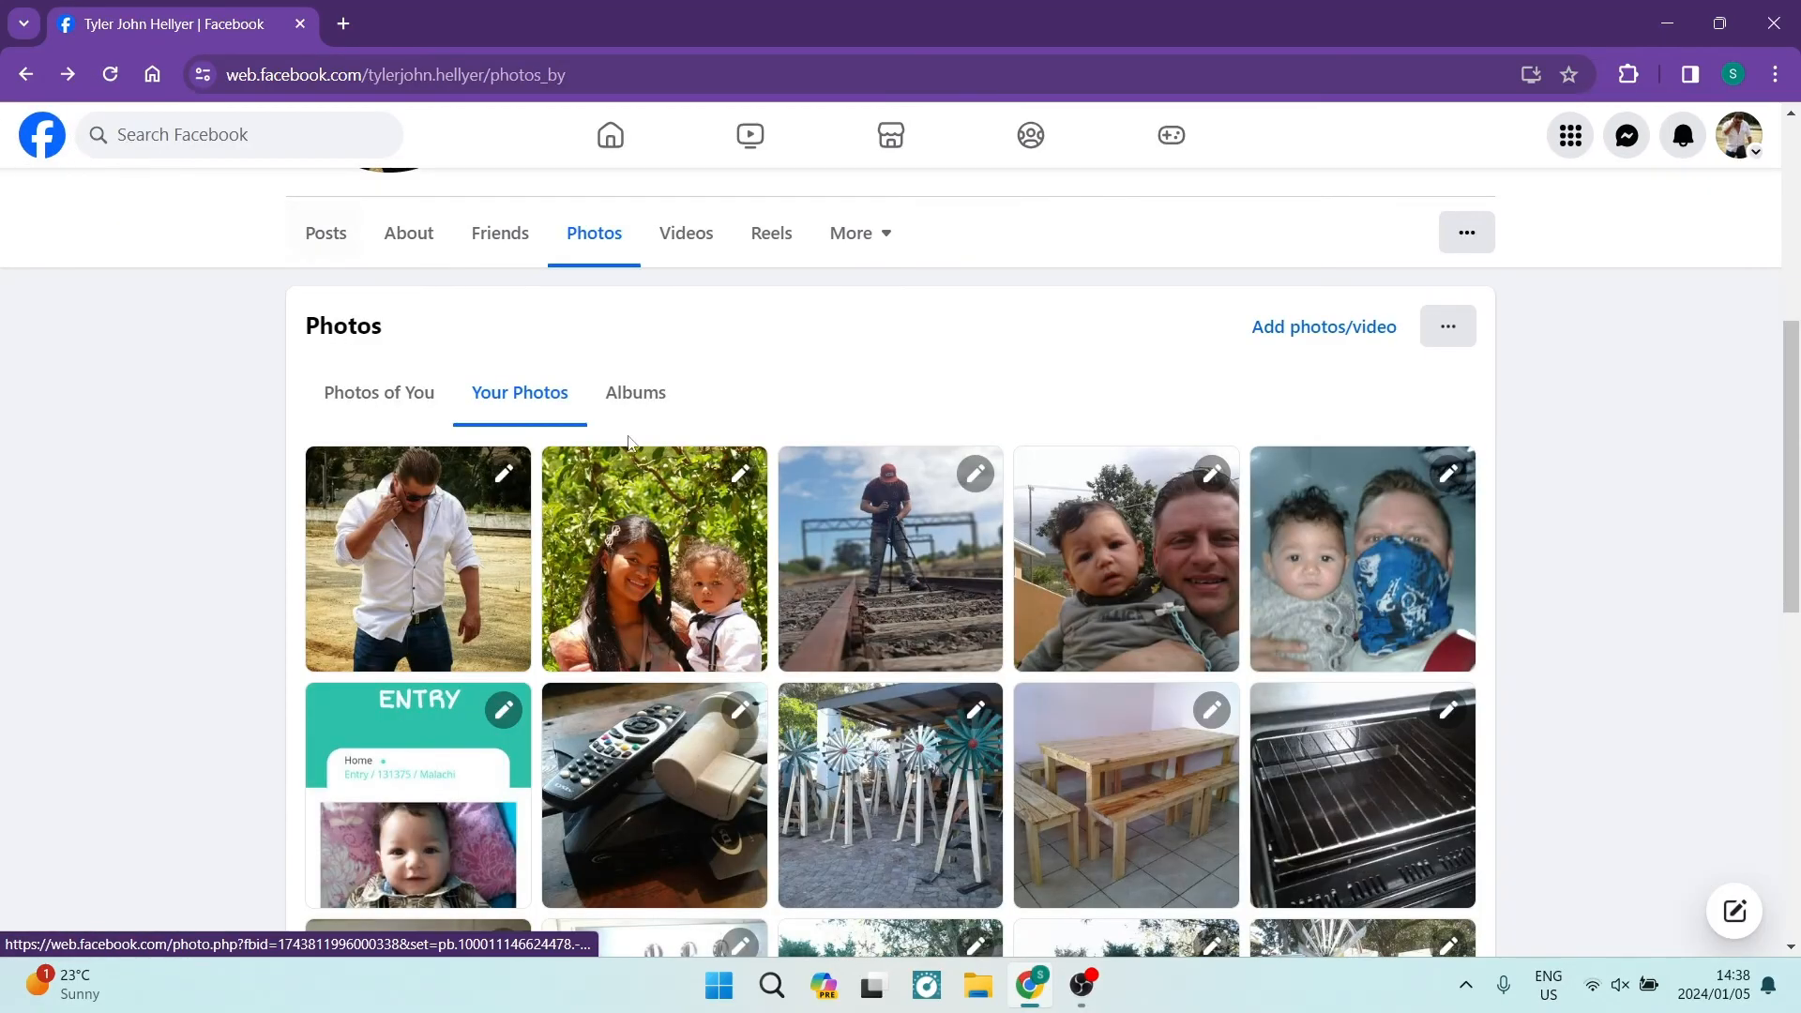
From the Albums tab, start a new album and focus the empty Album name field
click(634, 392)
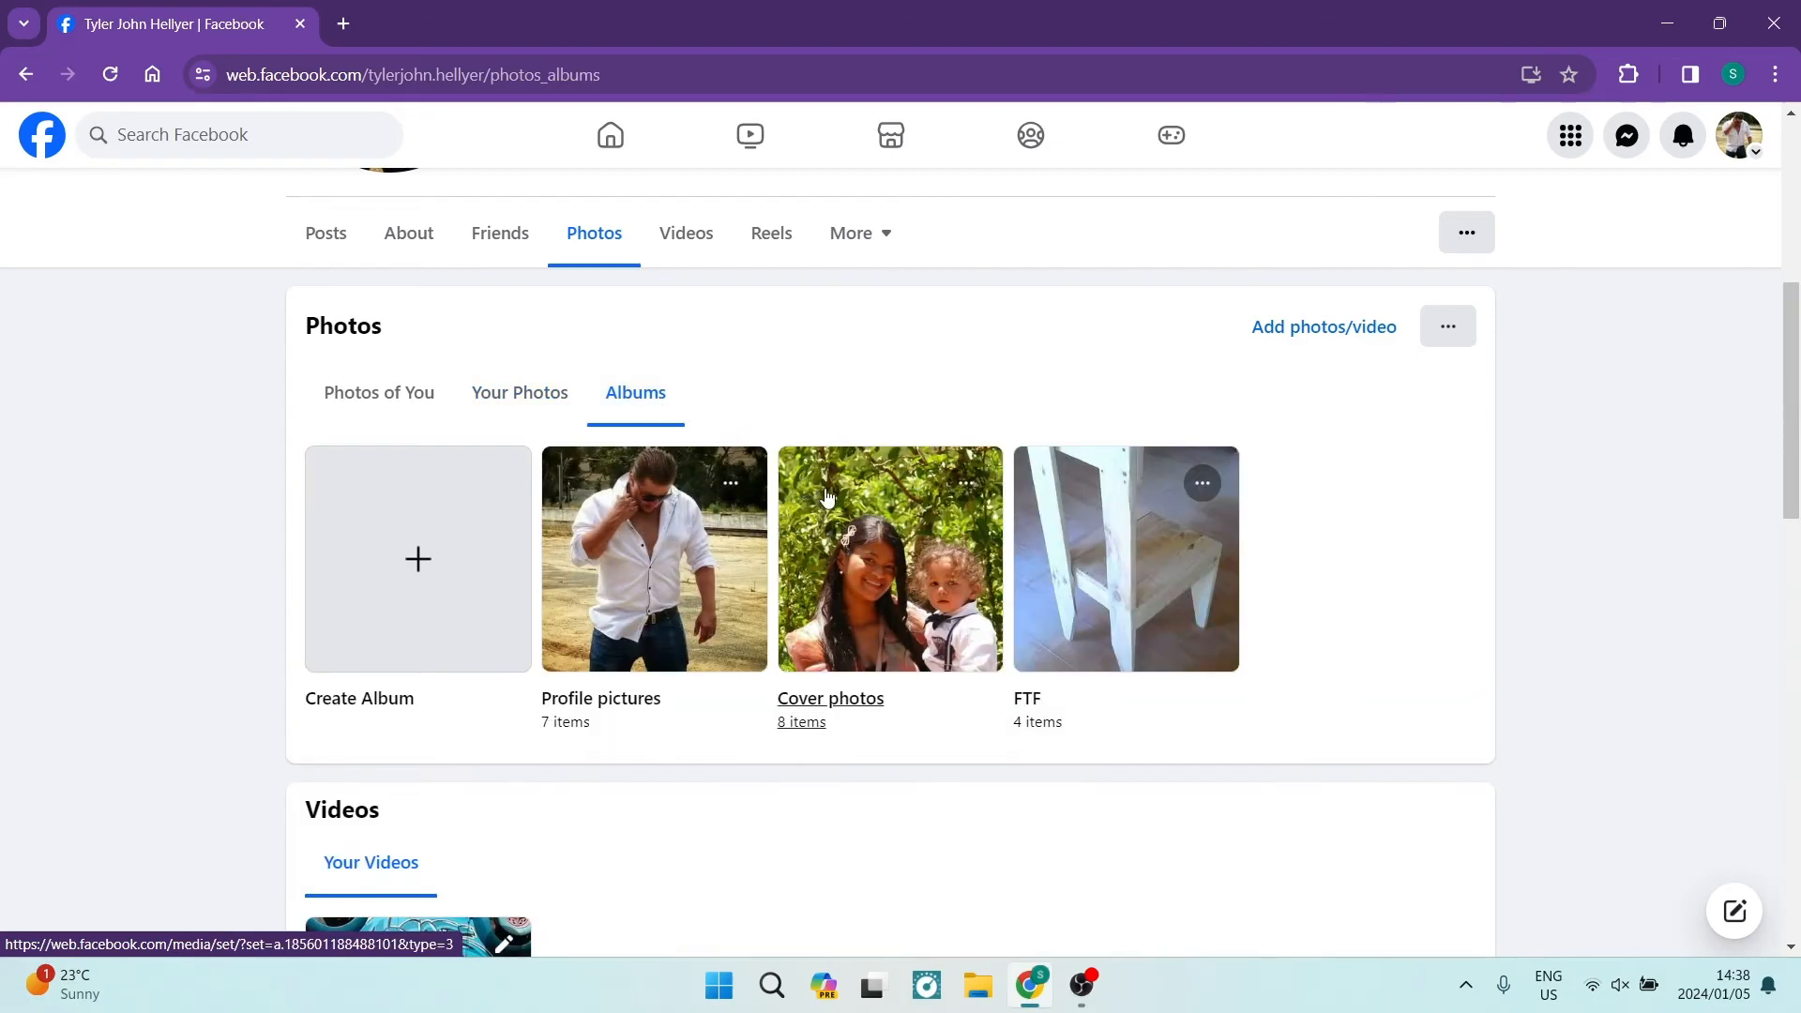
scroll(down, 3)
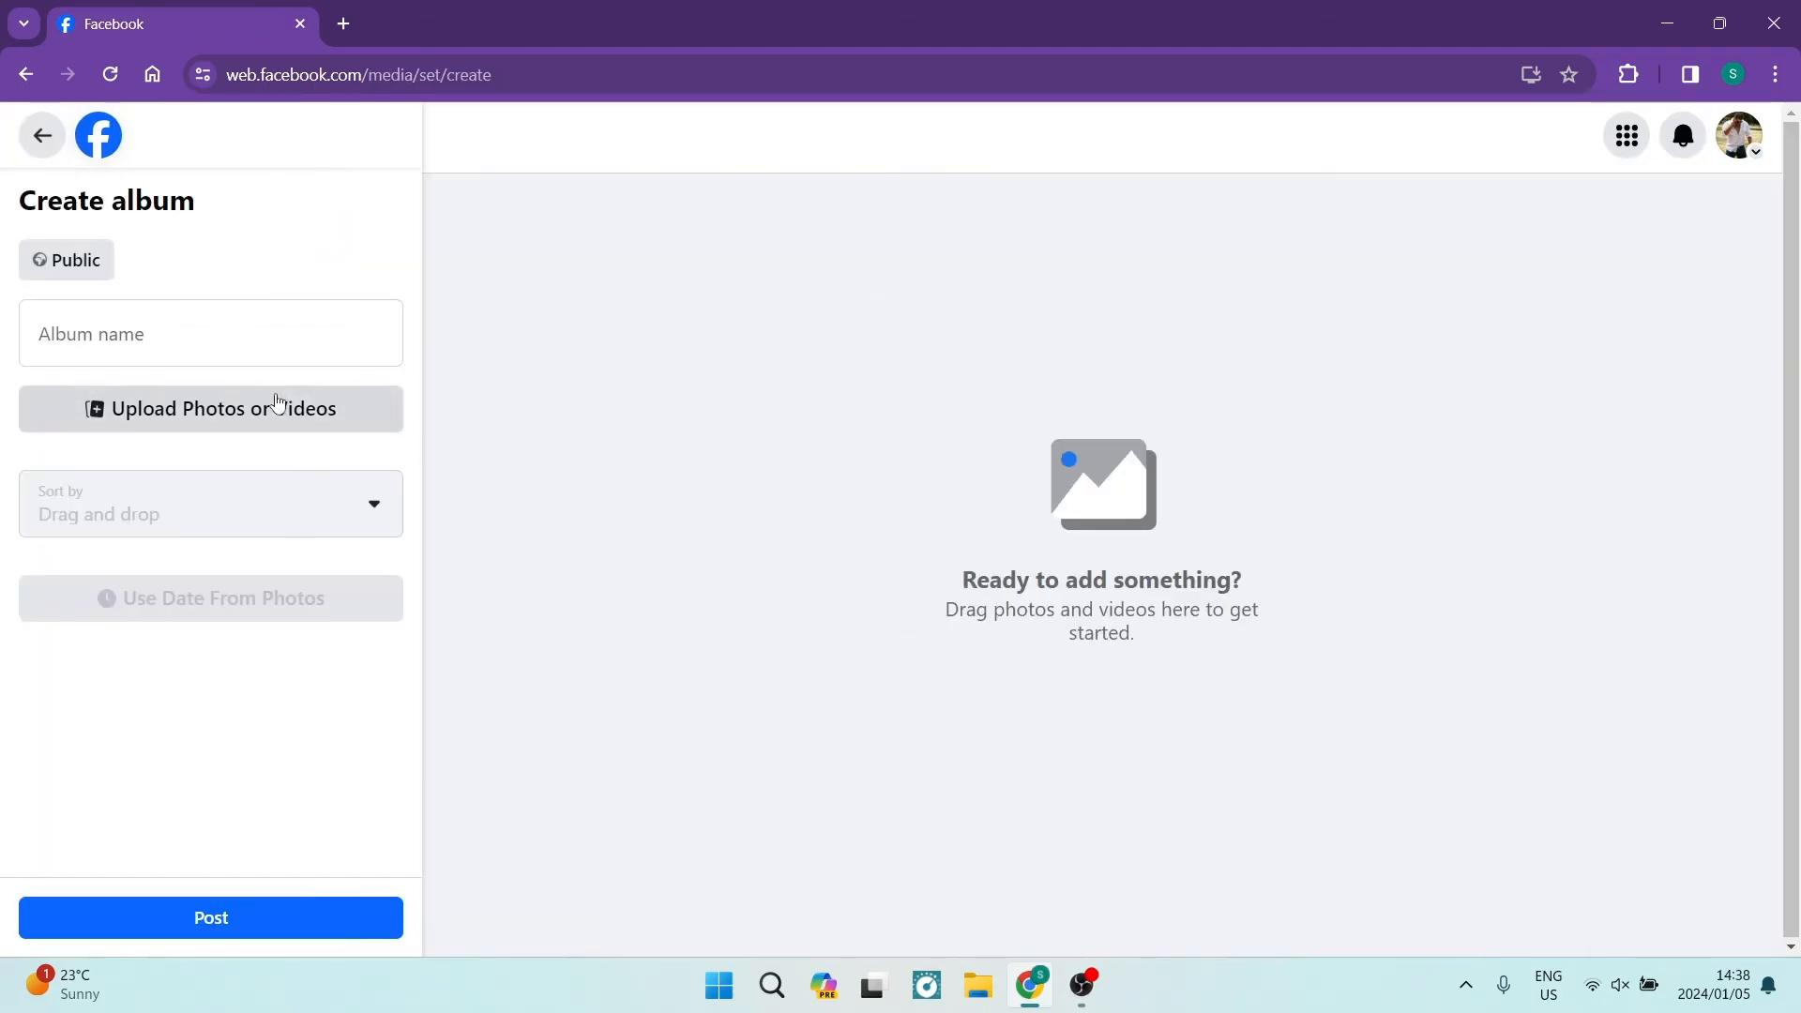
click(210, 334)
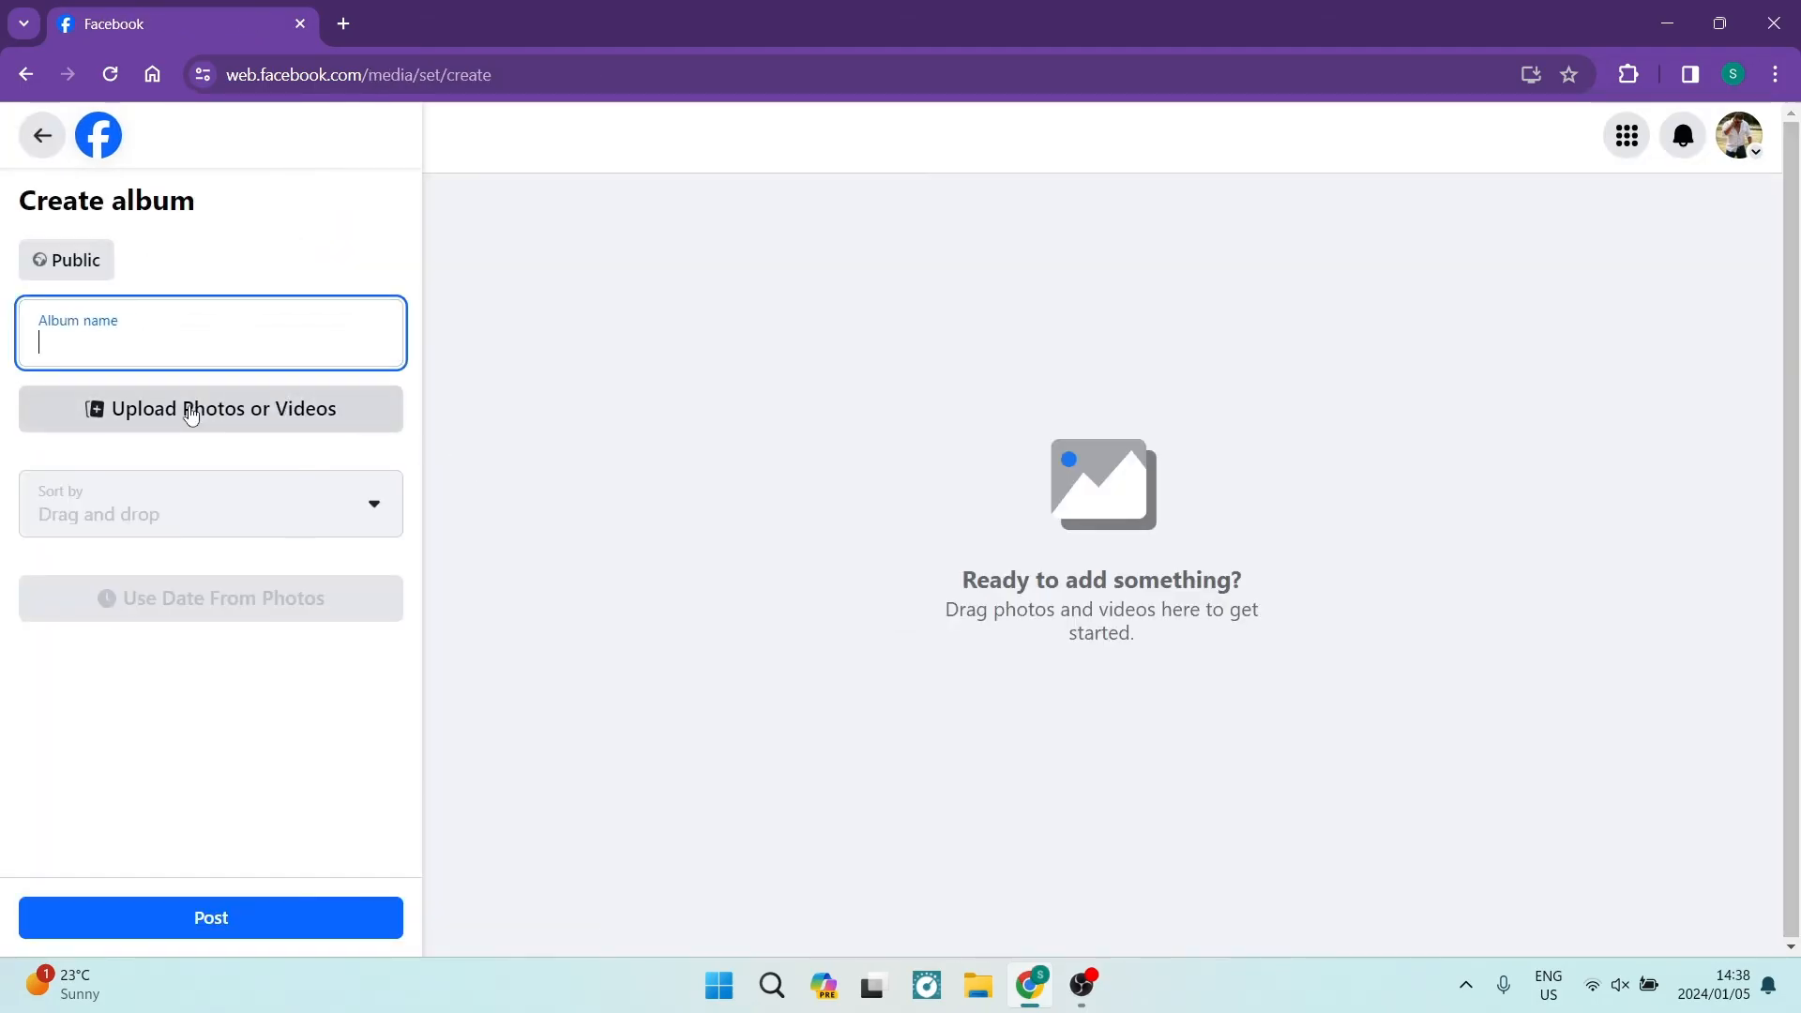
Leave the Create album page unsaved and return to the three existing albums
click(210, 408)
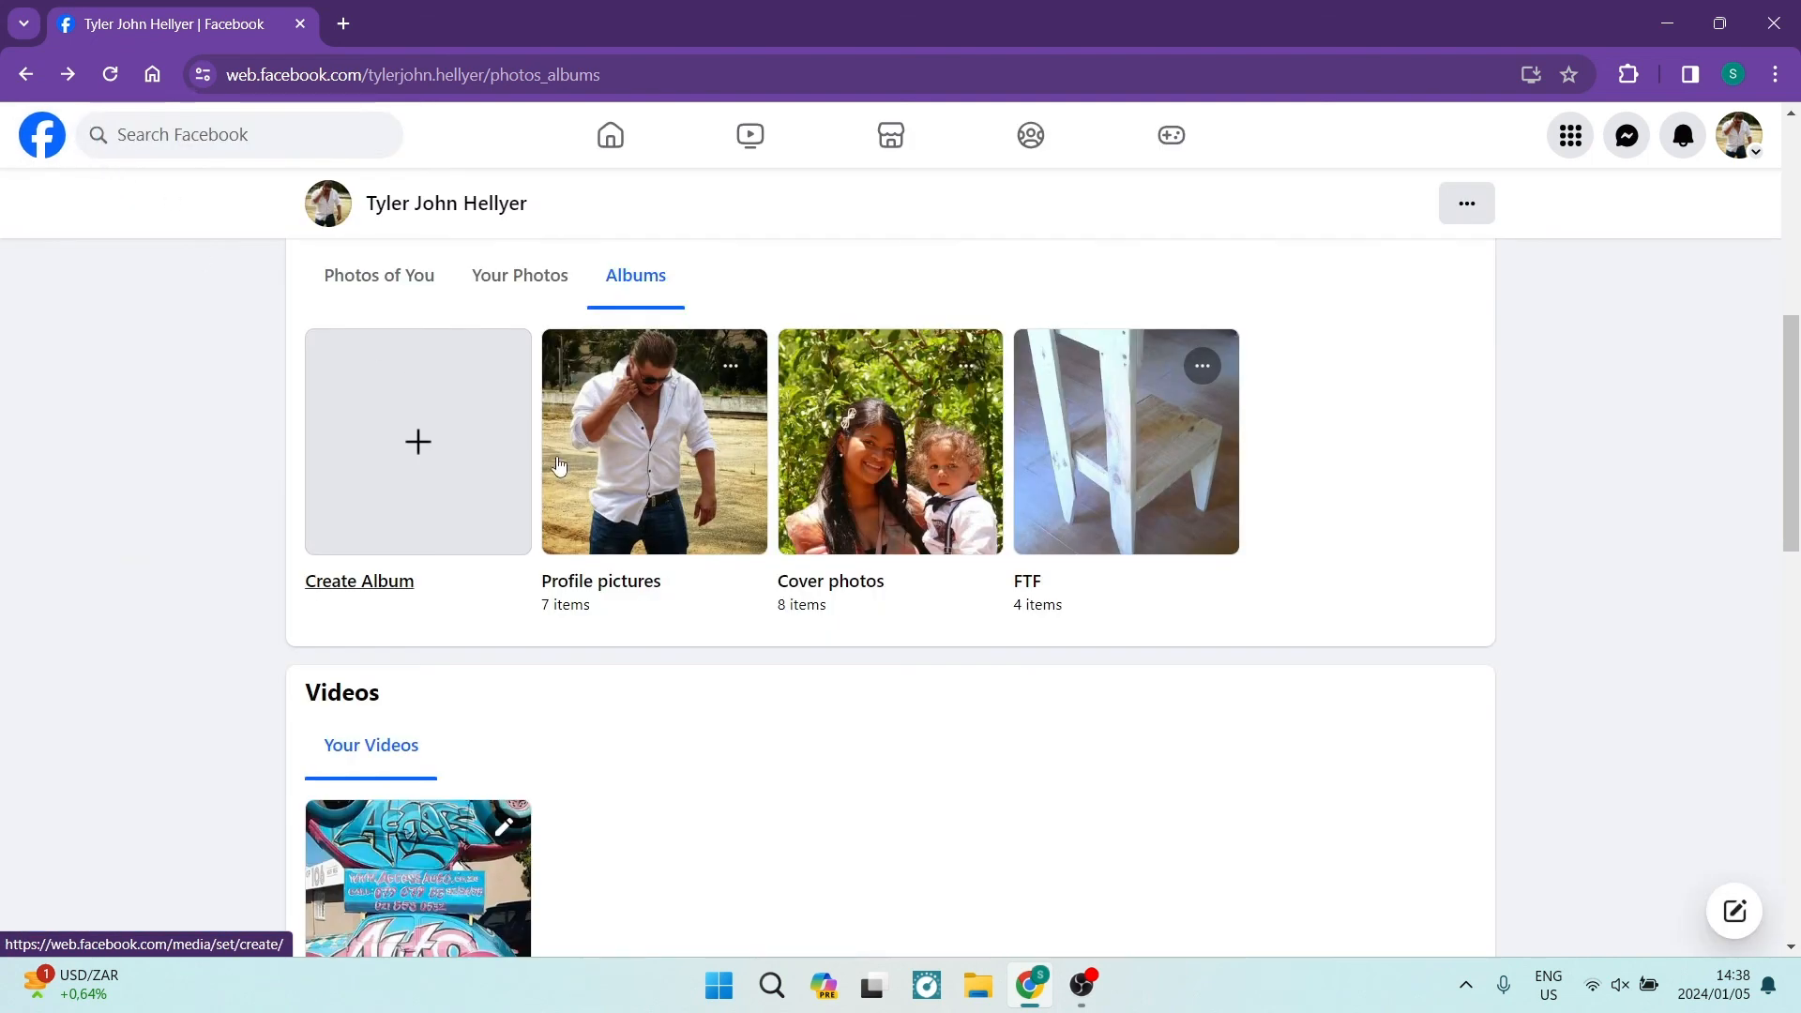
mouse_move(945, 670)
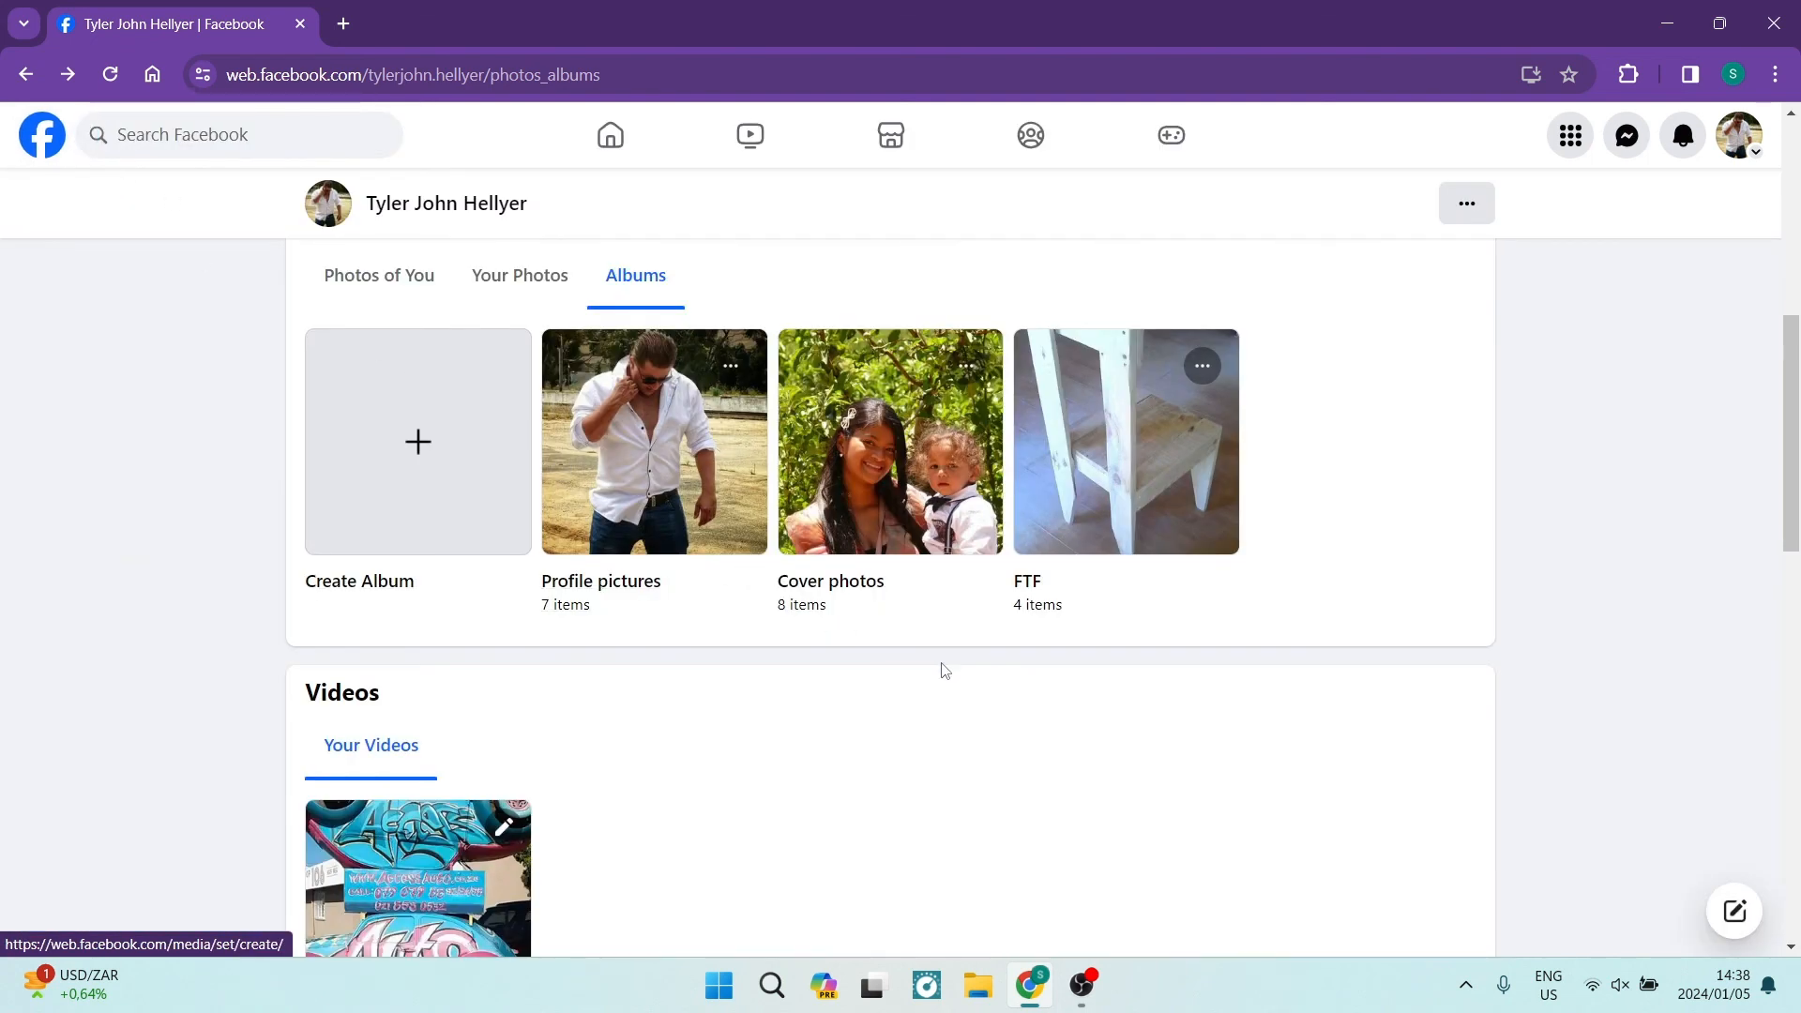
mouse_move(1144, 465)
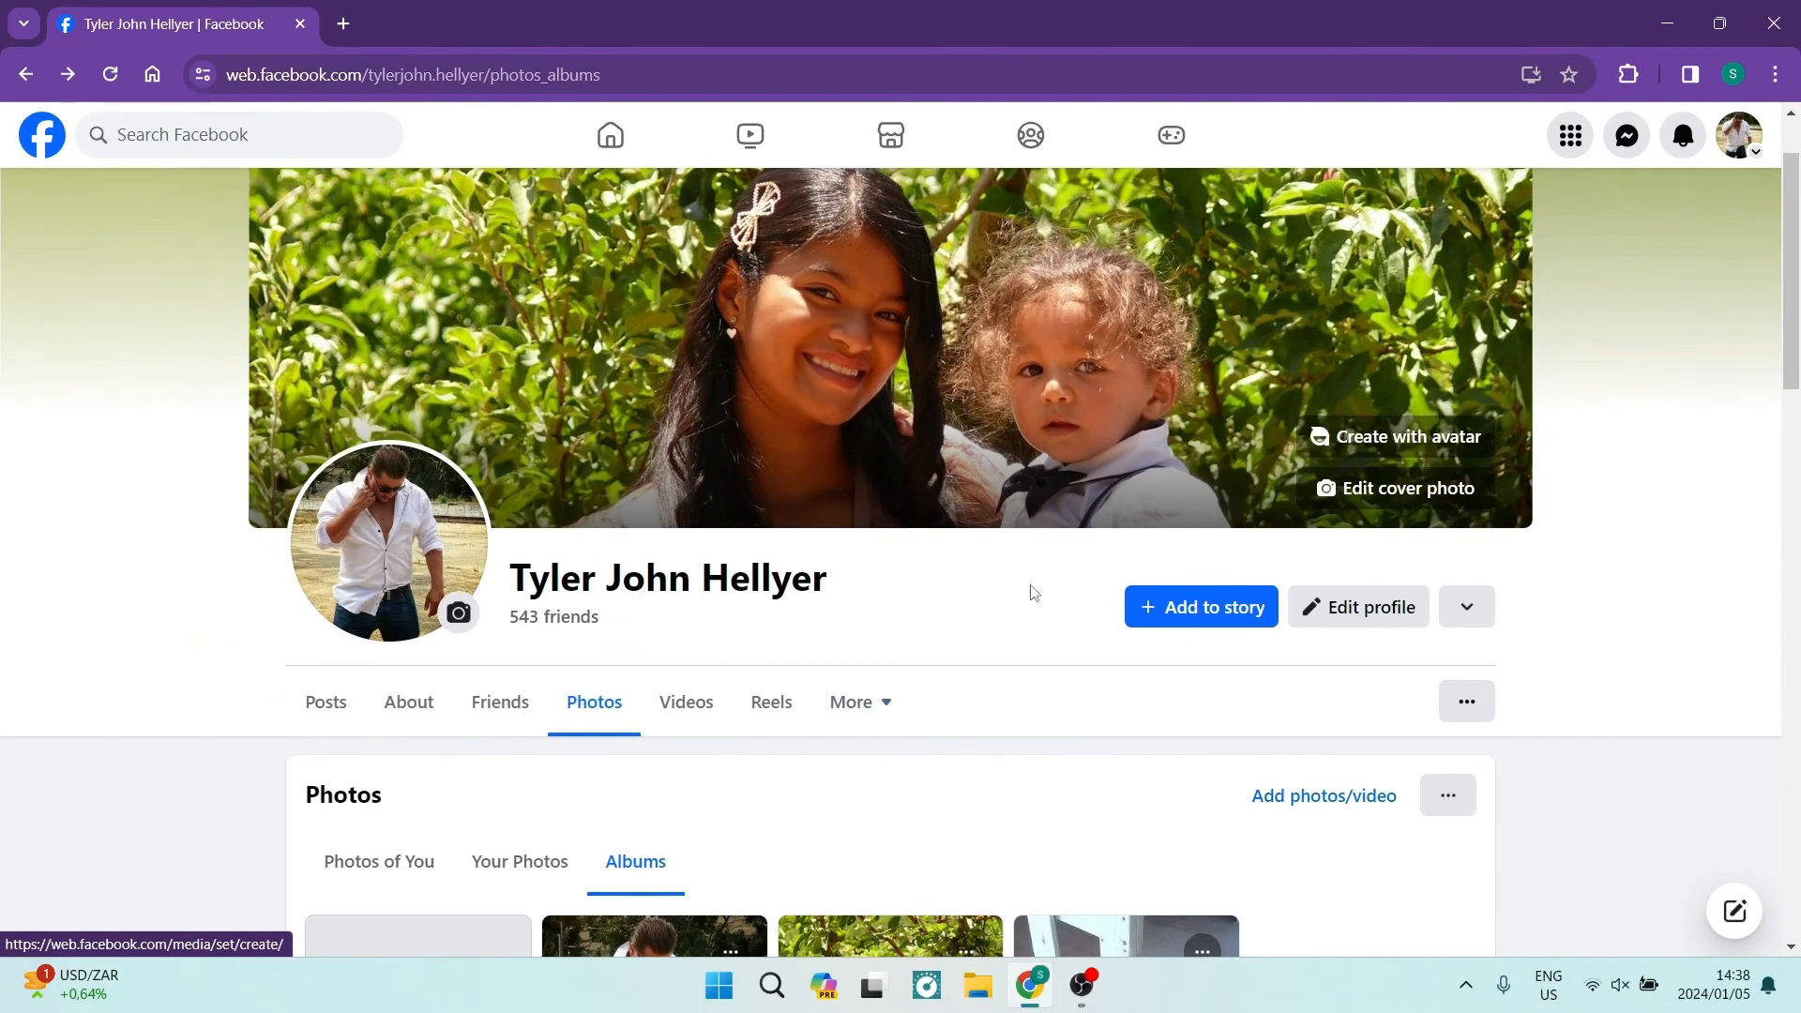
mouse_move(1046, 610)
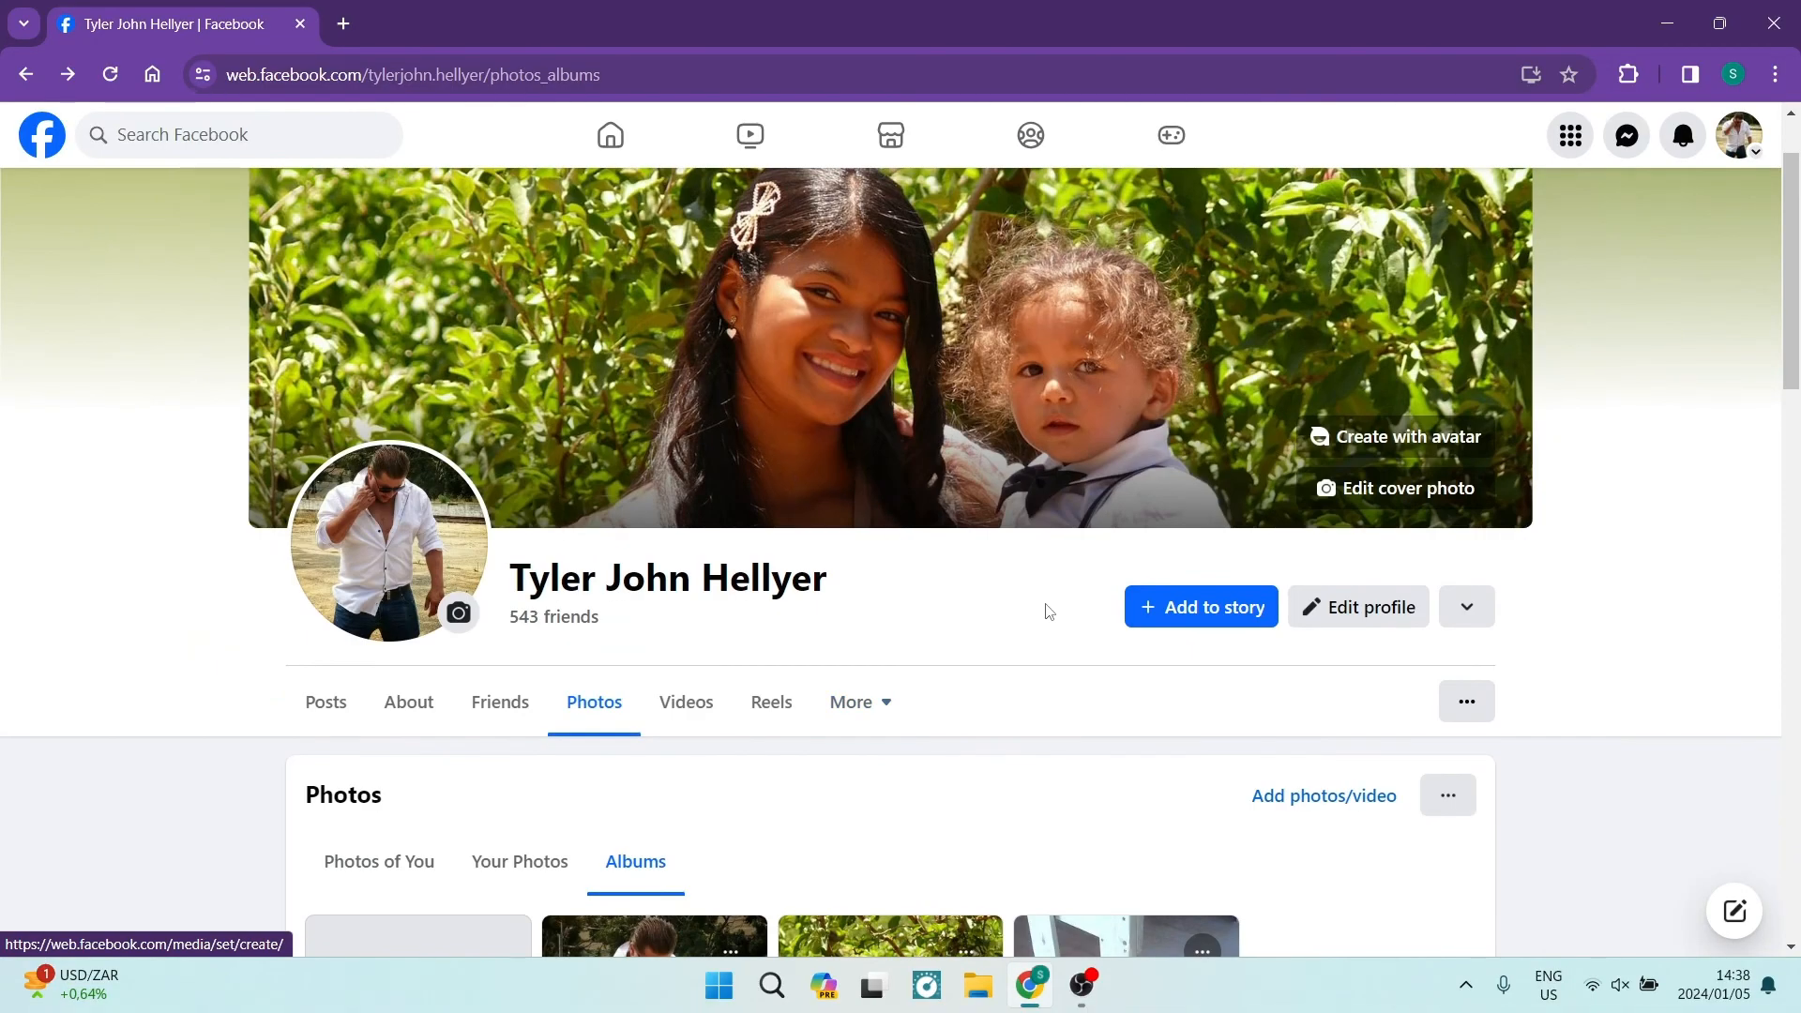